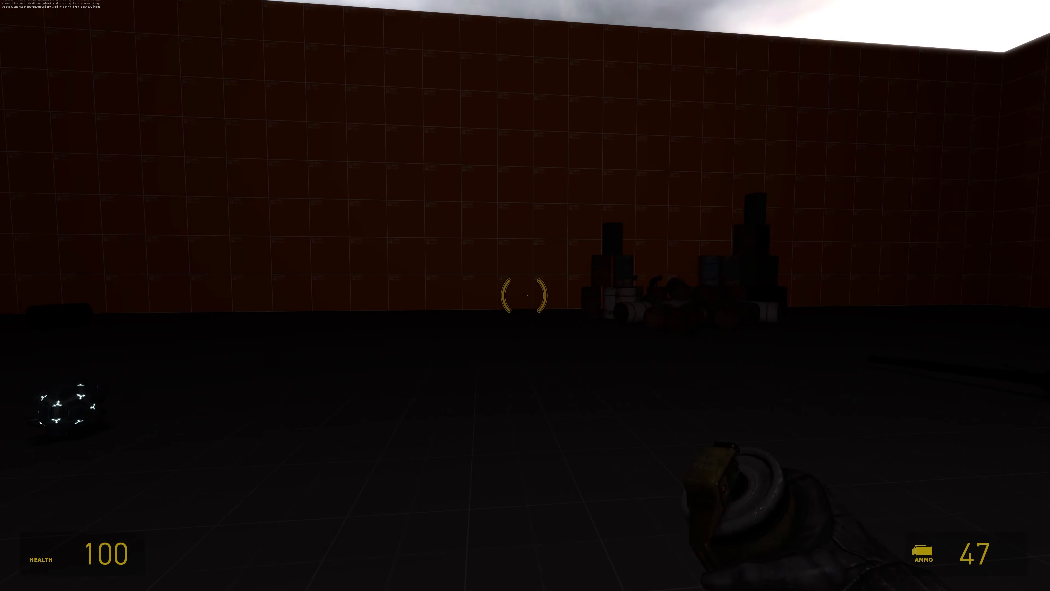
Throw two hopwire grenades at the stacked props so the vortex pulls them together.
click(525, 296)
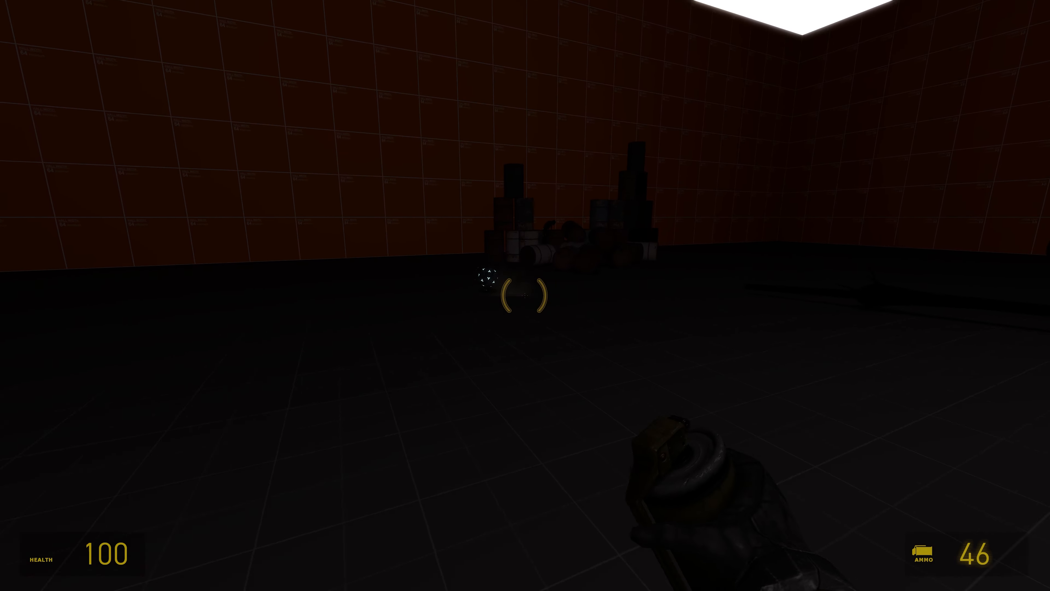
click(525, 295)
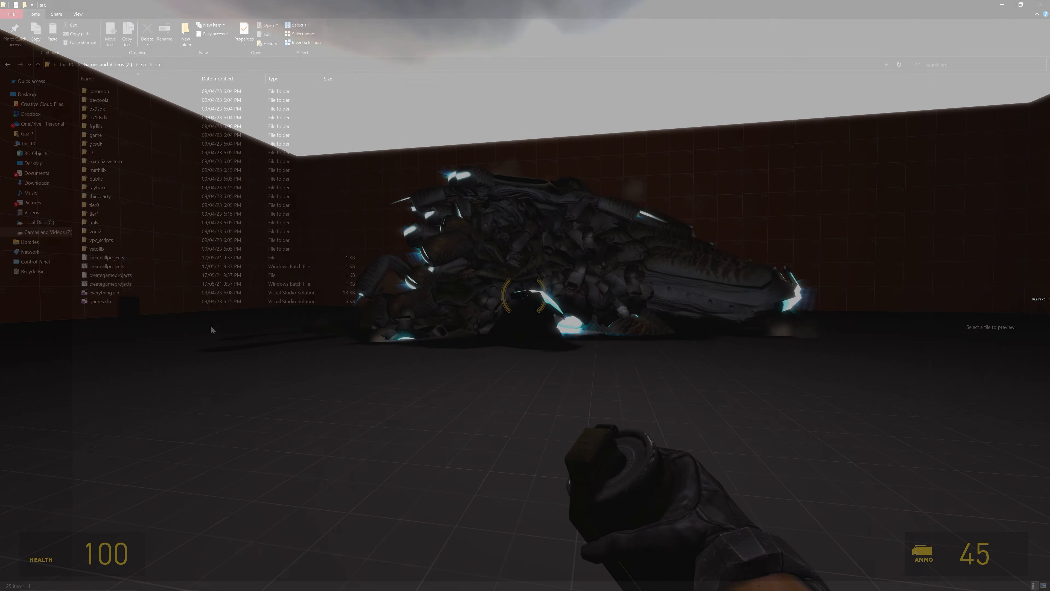
Launch games.sln from the sp src folder into Visual Studio 2022.
click(101, 301)
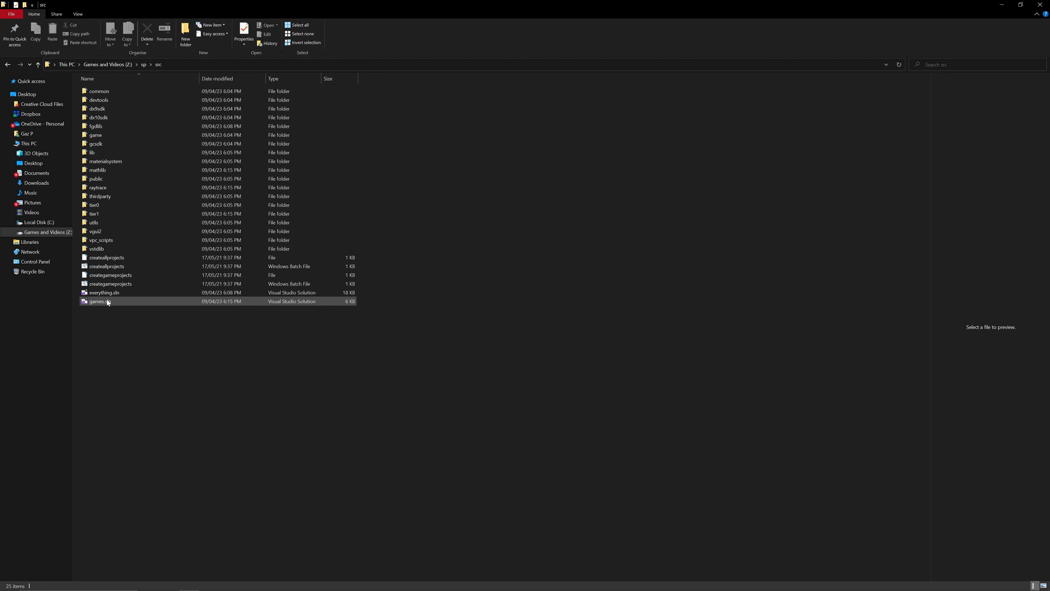
click(99, 301)
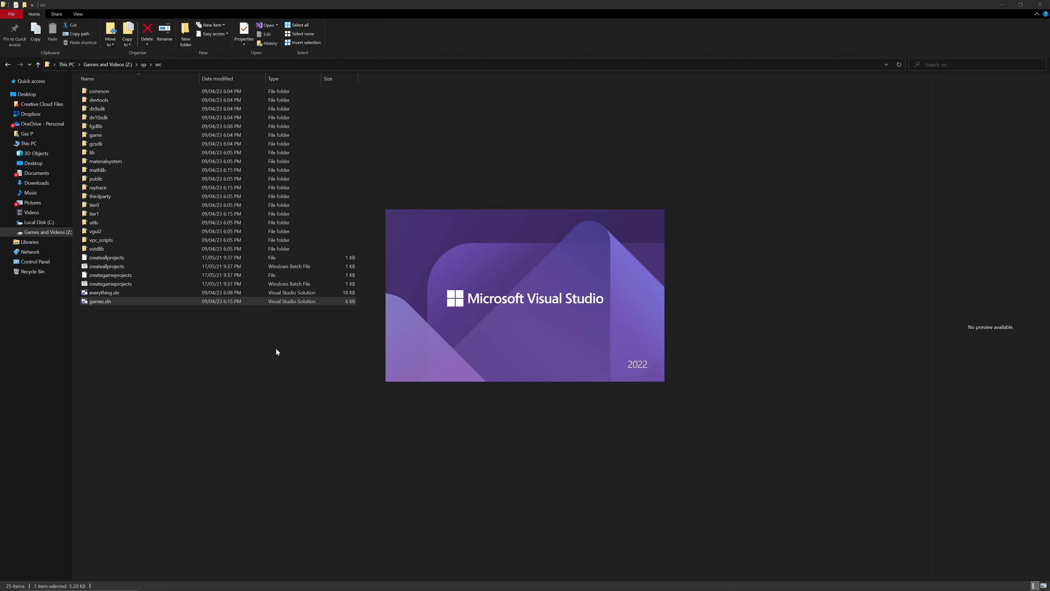
double_click(99, 301)
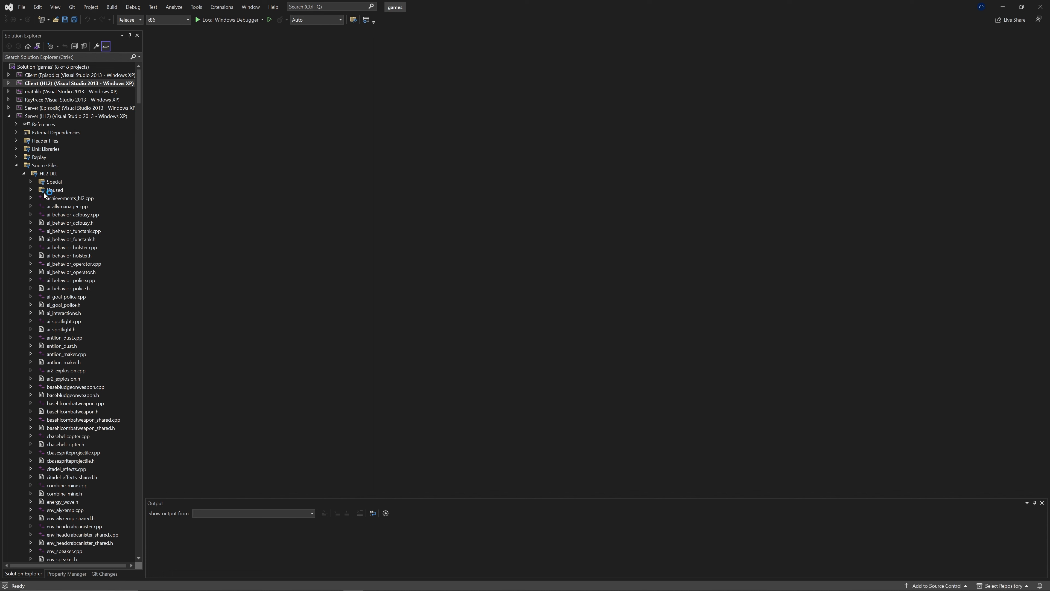
Add grenade_hopwire .cpp/.h and weapon_hopwire.cpp from the episodic folder to the server project.
click(30, 190)
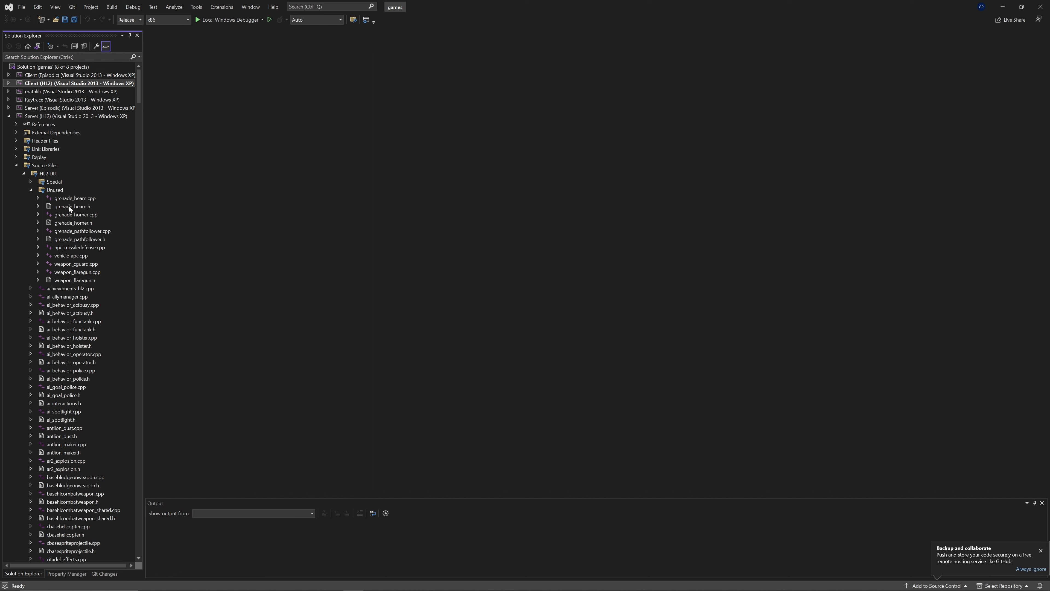
click(55, 190)
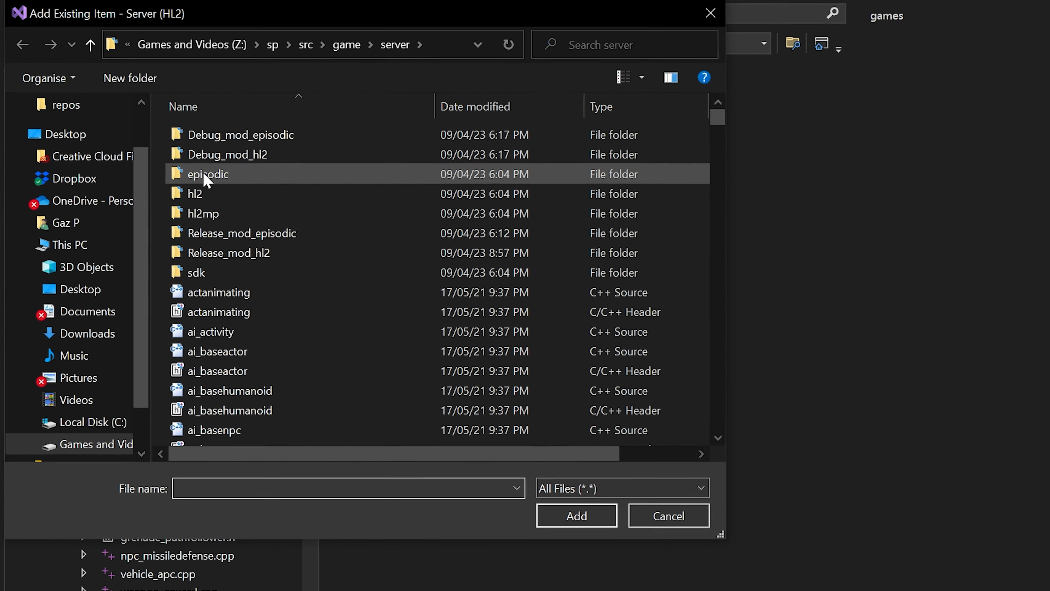
double_click(206, 174)
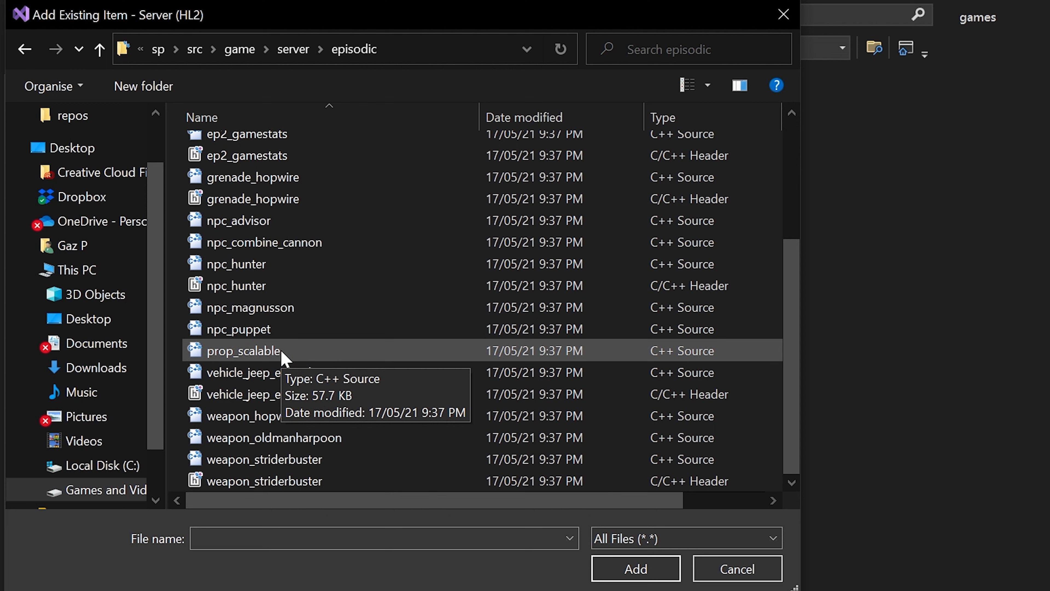
click(253, 177)
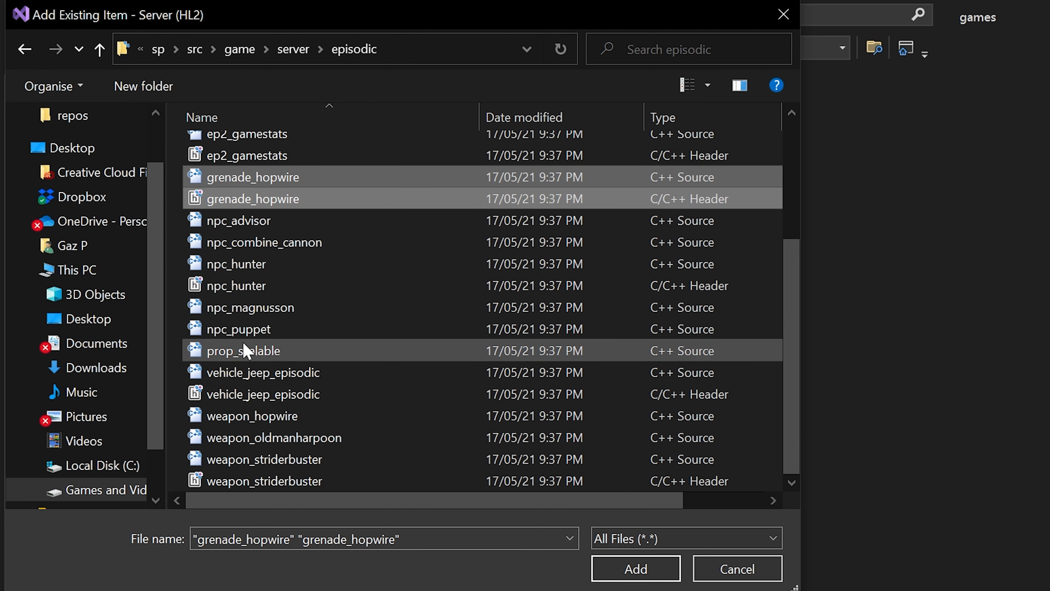
click(252, 415)
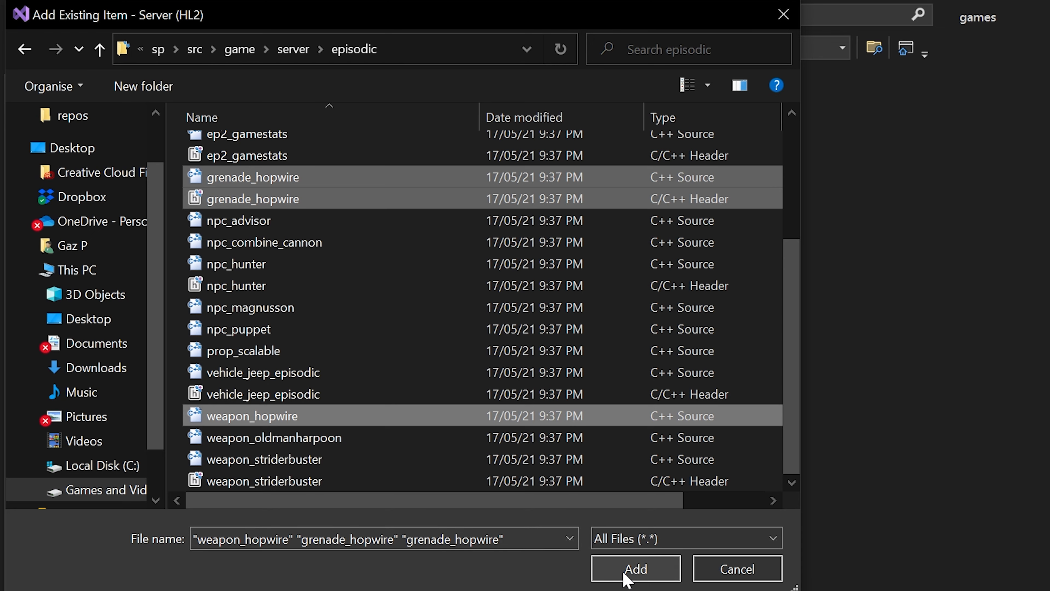
click(635, 568)
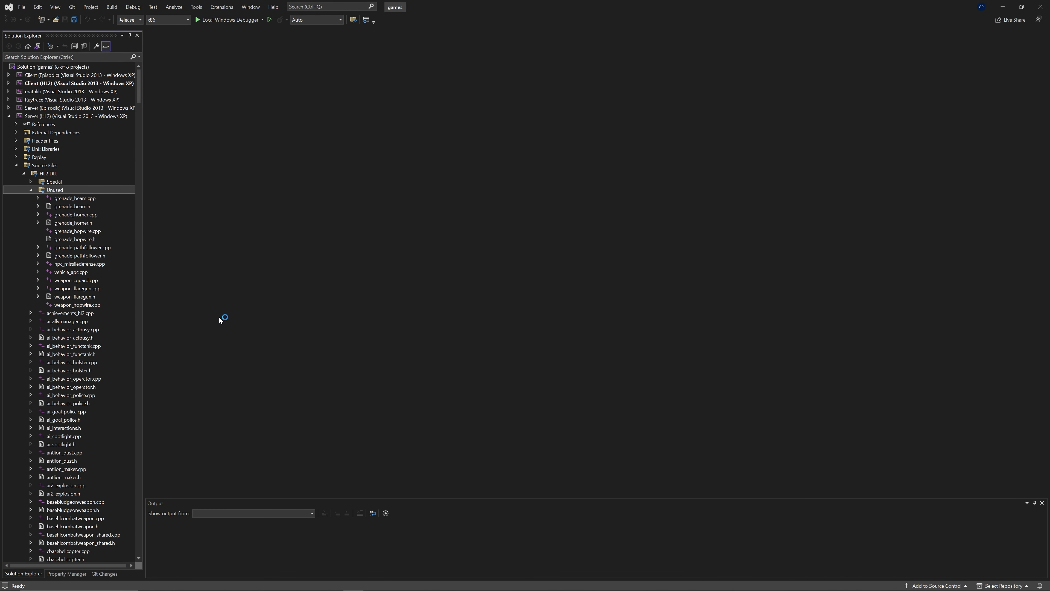
Bring up grenade_hopwire.h and grenade_hopwire.cpp for editing.
click(75, 305)
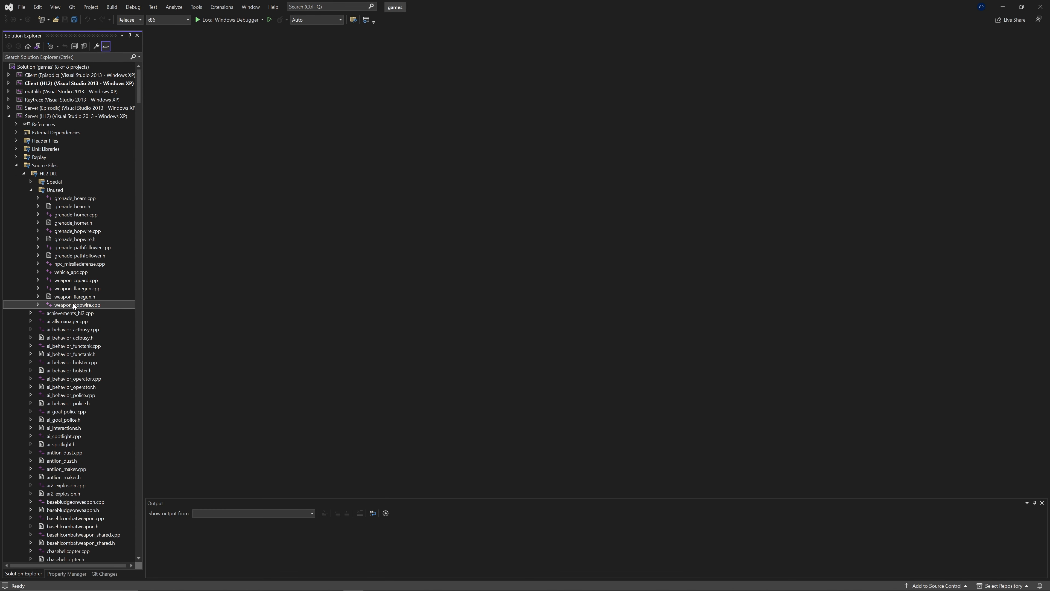
double_click(75, 239)
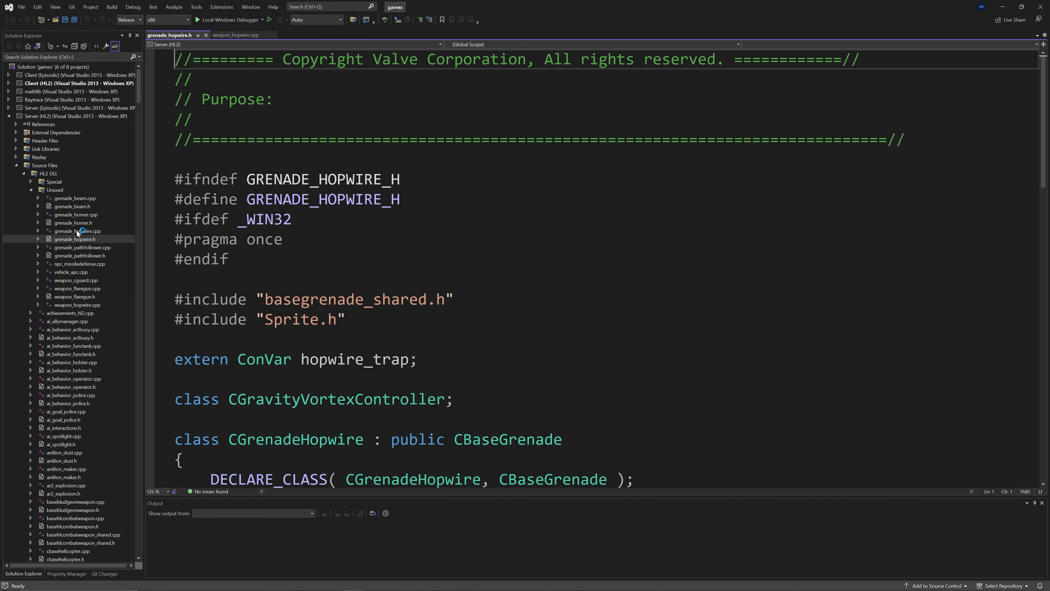
click(305, 35)
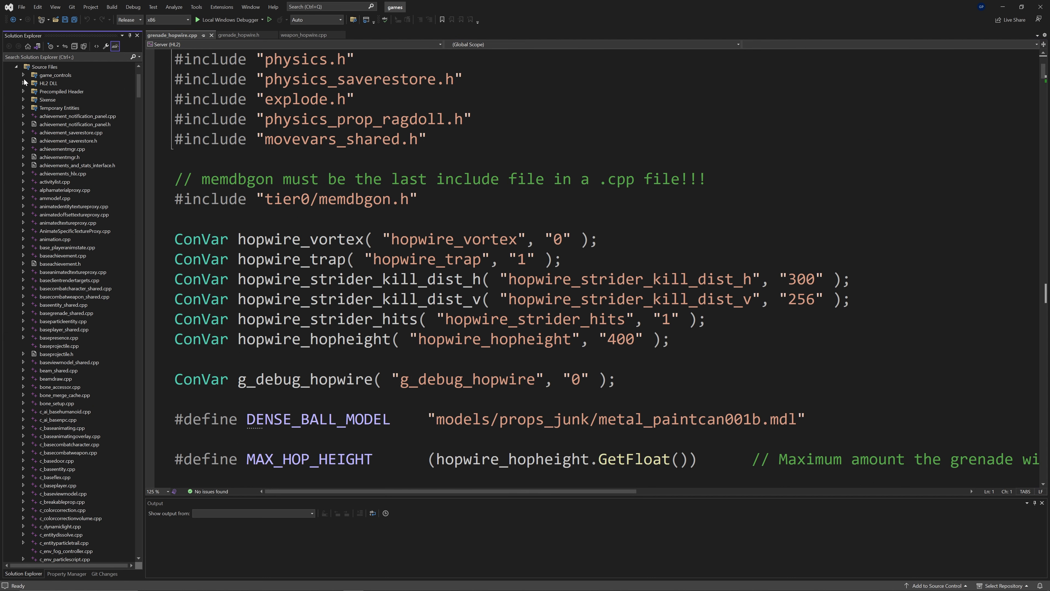
Add c_weapon_hopwire.cpp to the client HL2 DLL project via Add Existing Item.
right_click(48, 83)
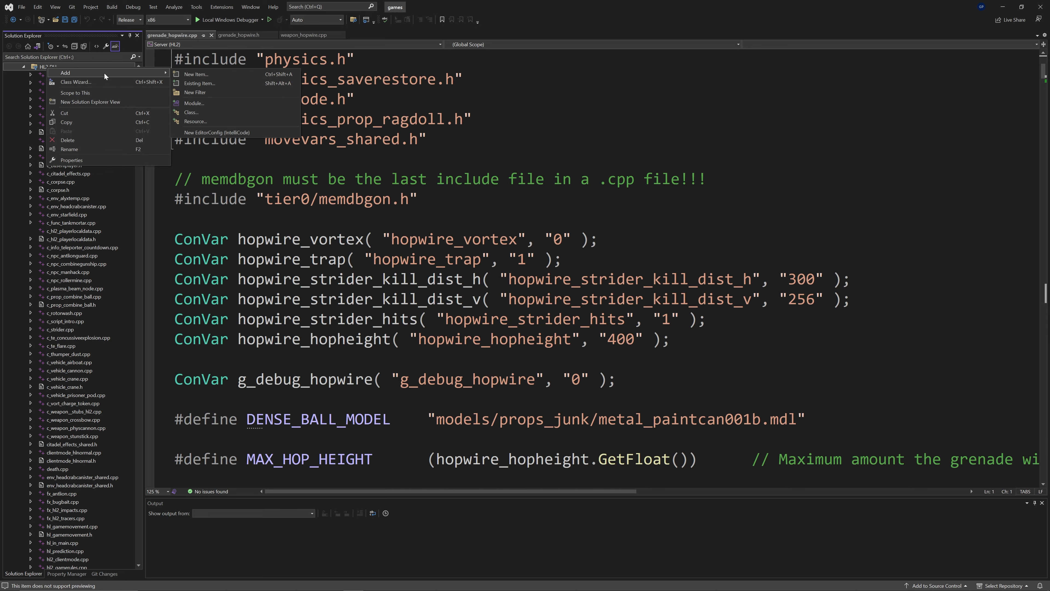
click(199, 83)
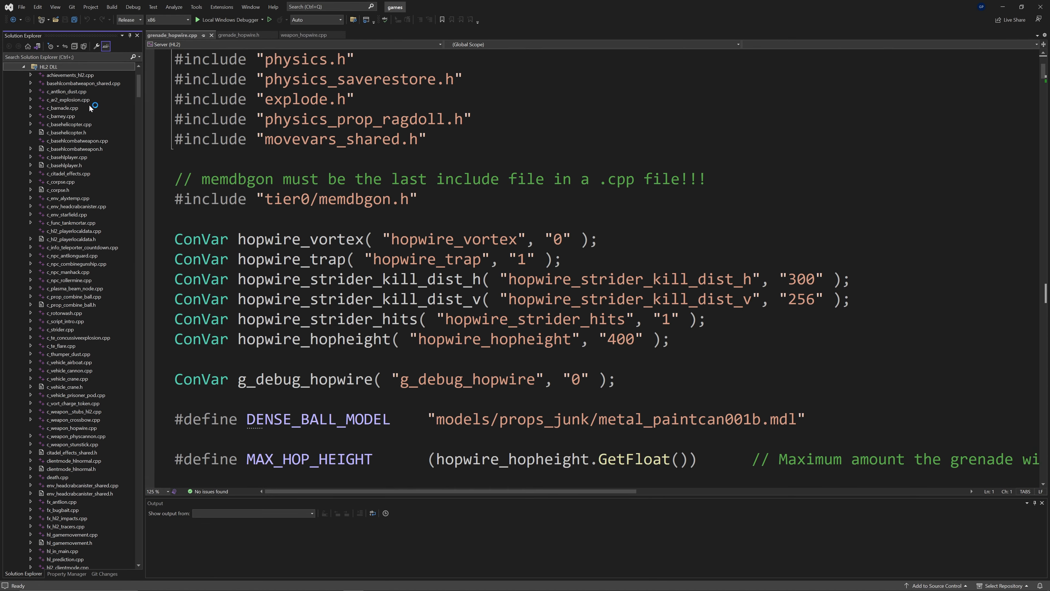
mouse_move(79, 445)
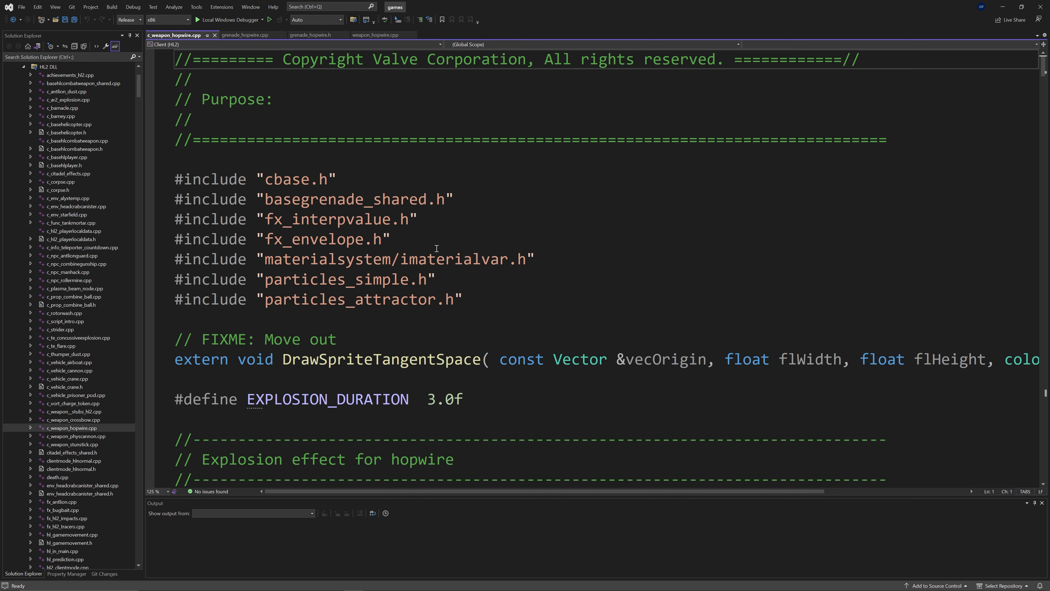
scroll(down, 3)
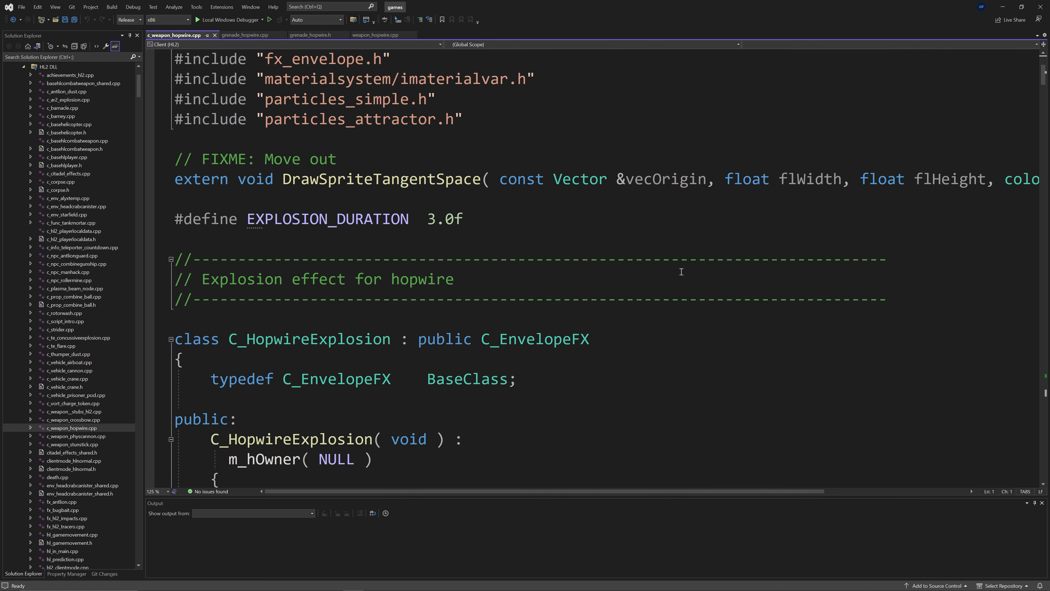
scroll(down, 3)
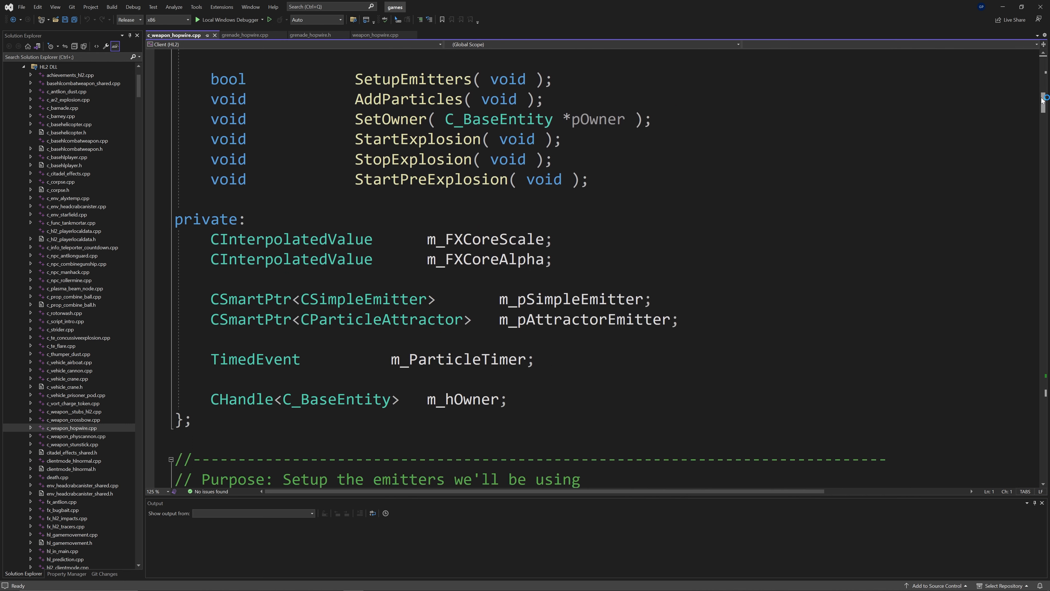
scroll(down, 3)
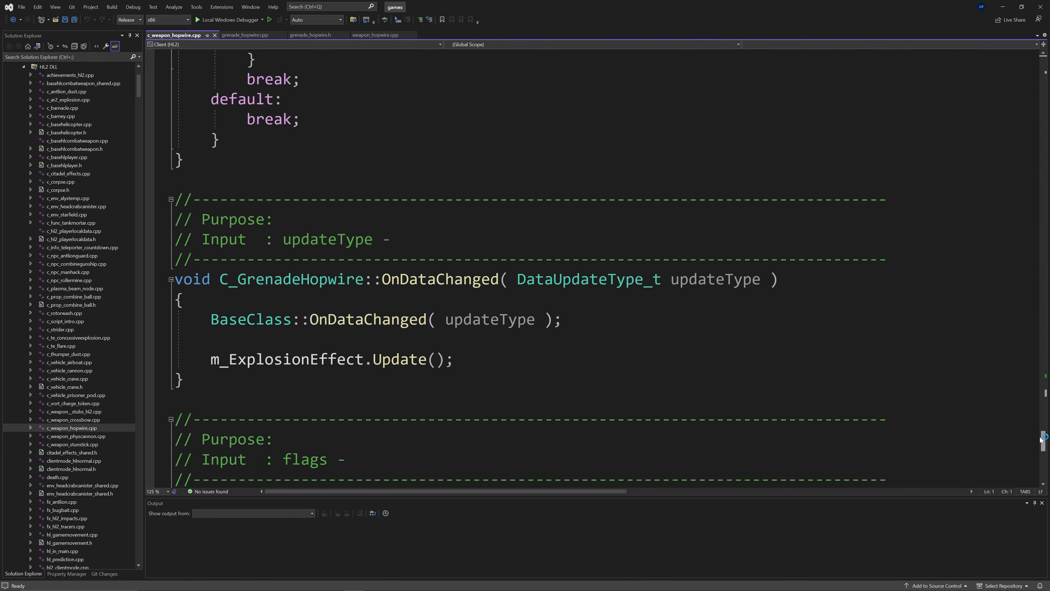
Review c_weapon__stubs_hl2.cpp, scrolling to the episodic stub weapons.
click(383, 35)
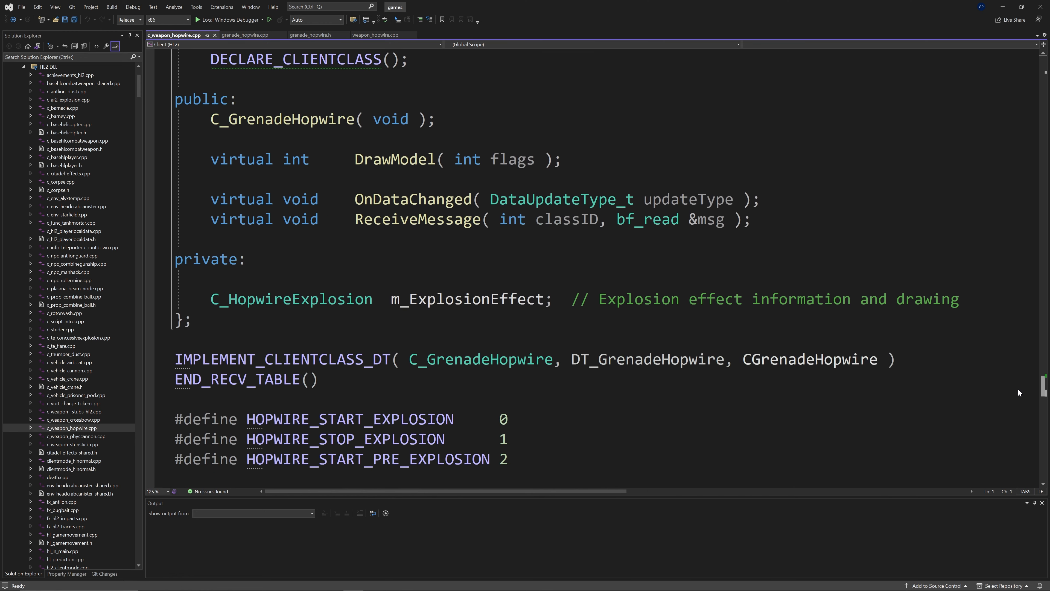
scroll(down, 3)
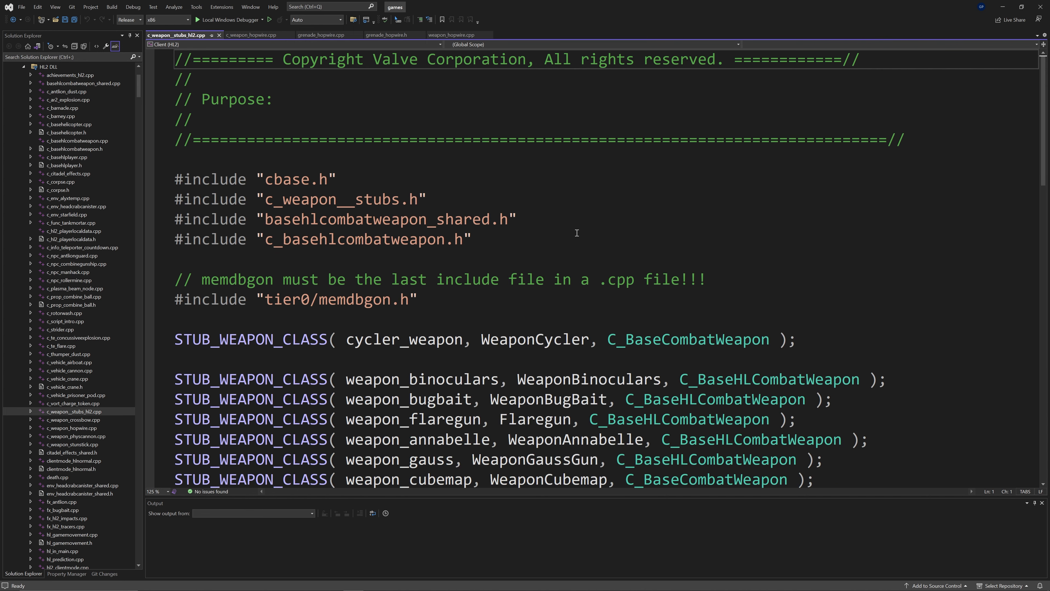
Move the weapon_hopwire STUB_WEAPON_CLASS line above #ifdef HL2_EPISODIC and save.
scroll(down, 3)
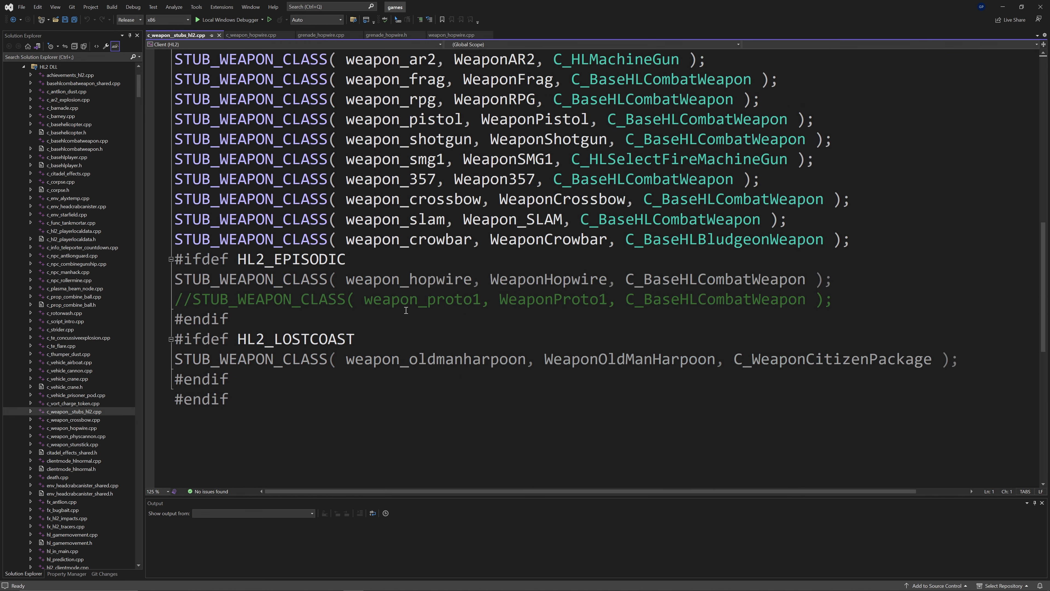
drag(652, 279, 831, 280)
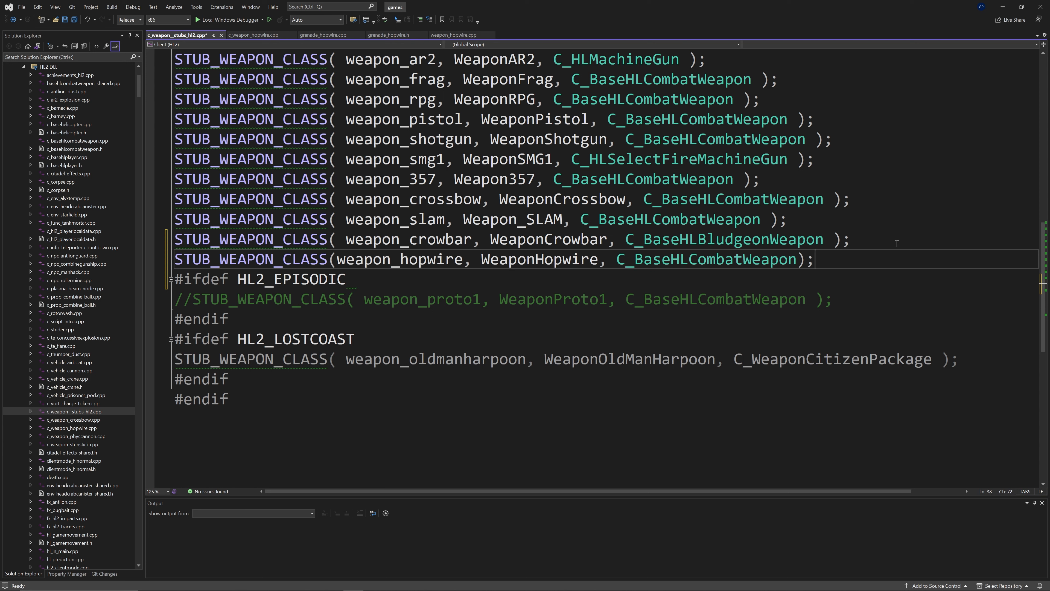
key(ctrl+s)
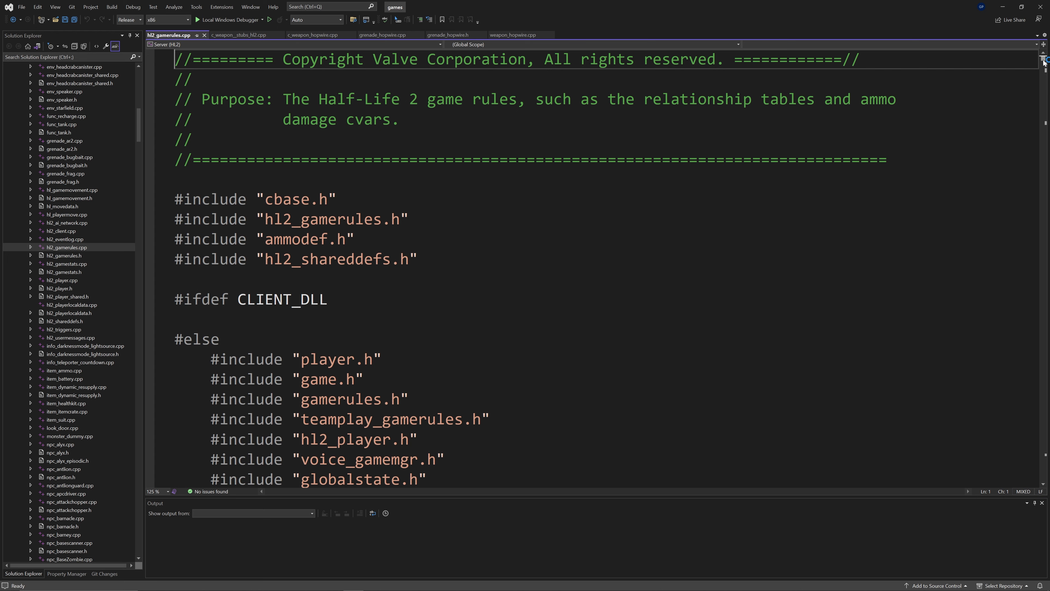
Redeclare ConVar sk_max_hopwire("sk_max_hopwire", "3", FCVAR_REPLICATED) above the episodic block and save.
scroll(down, 3)
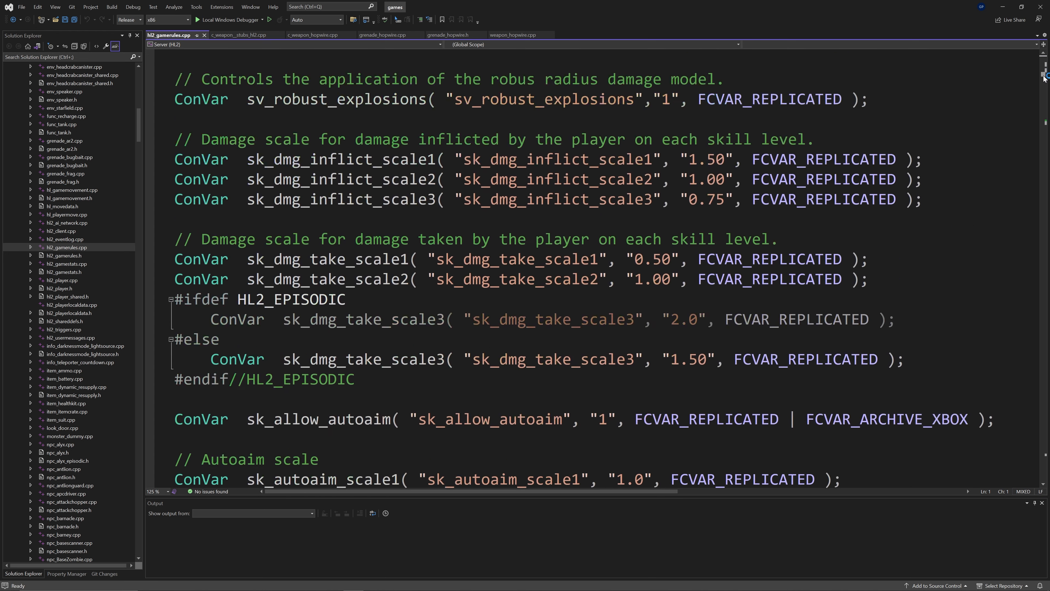
scroll(down, 3)
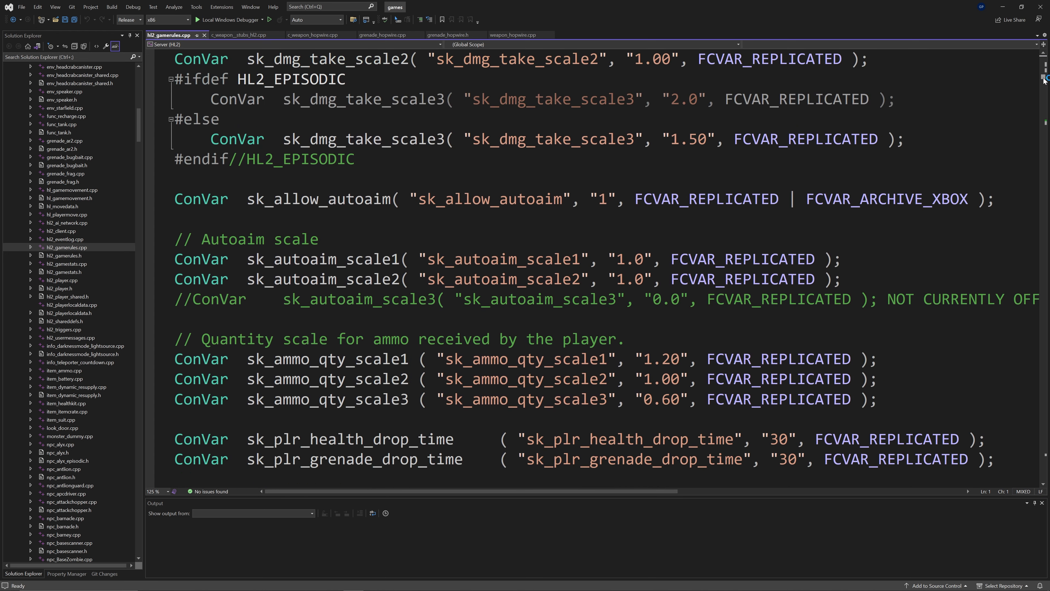
scroll(down, 3)
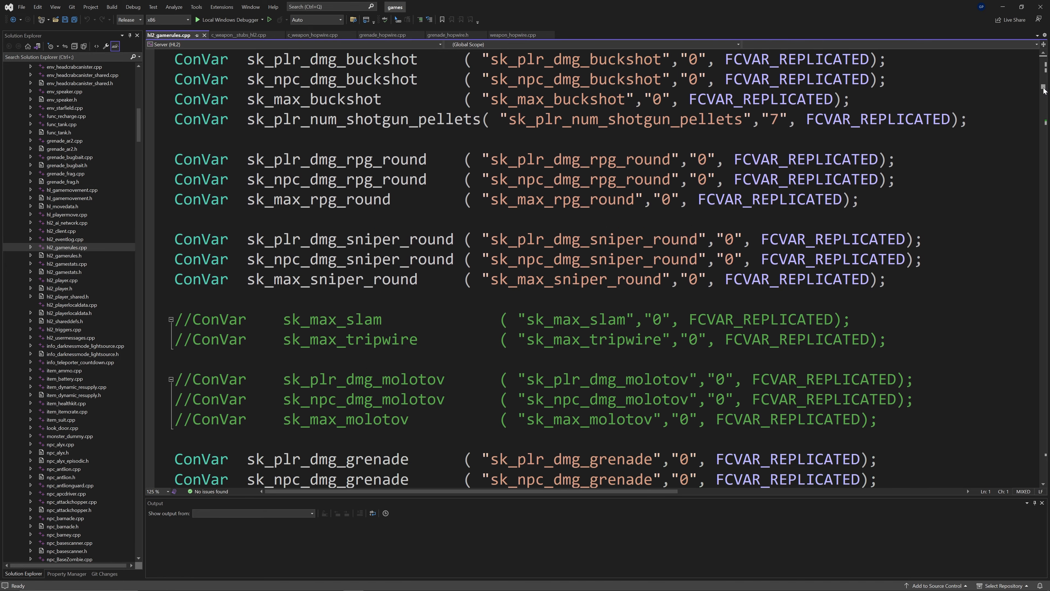
scroll(down, 3)
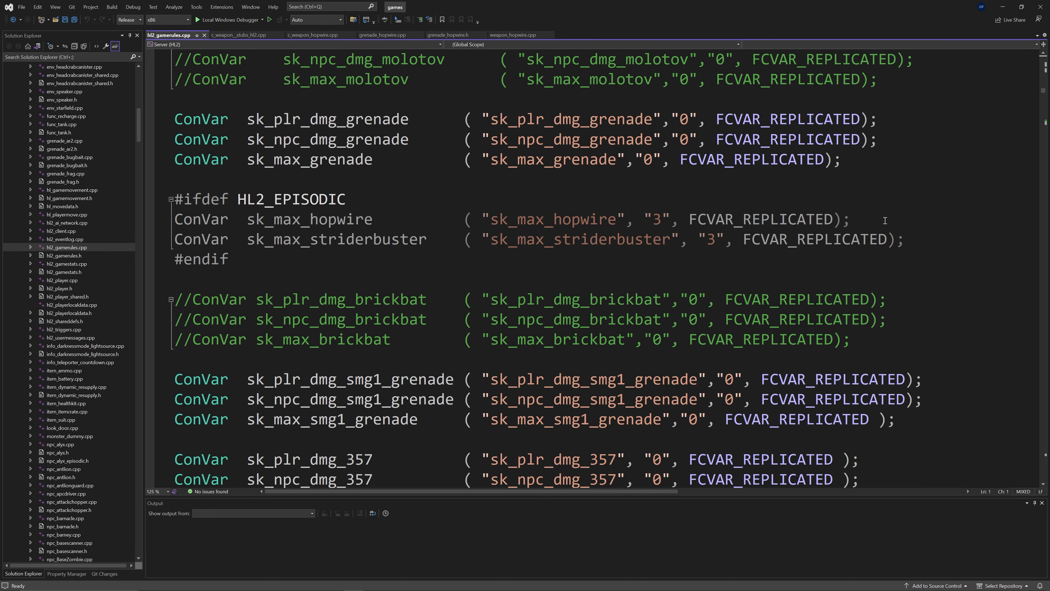
click(174, 219)
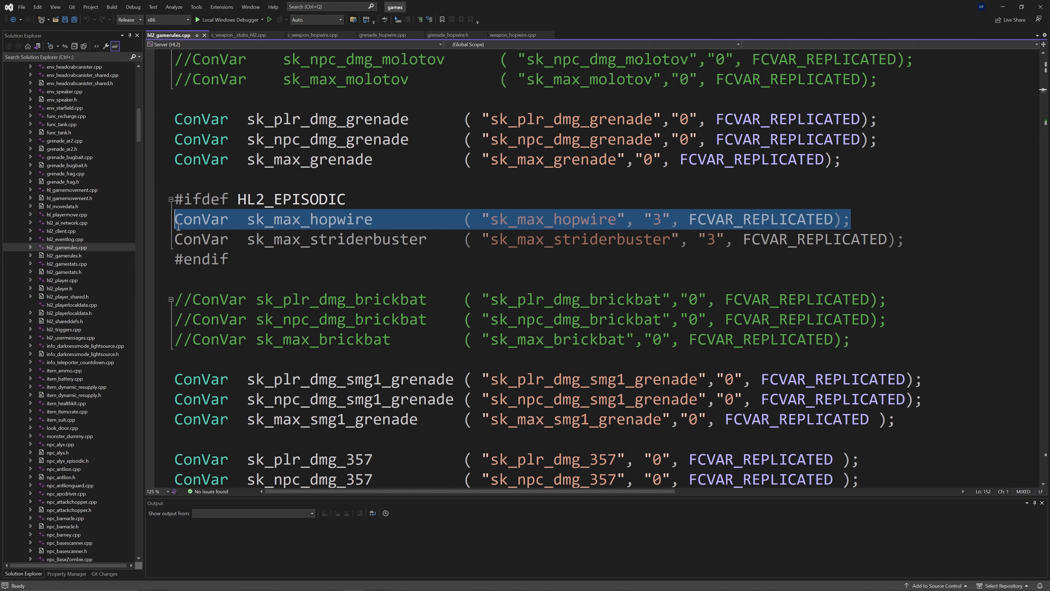
key(Delete)
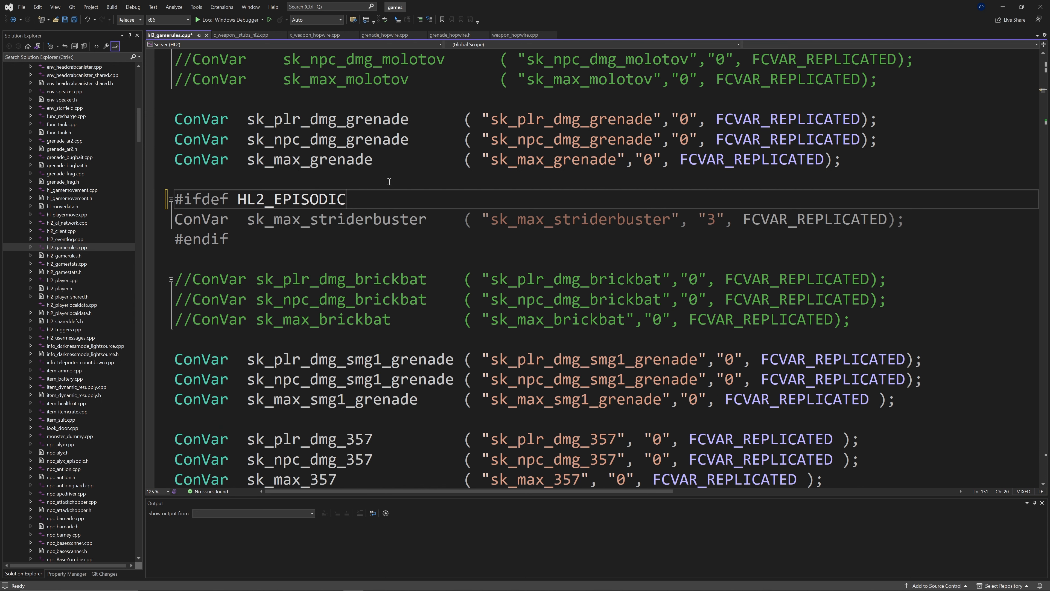
text(ConVar	sk_max_hopwire("sk_max_hopwire", "3", FCVAR_REPLICATED);)
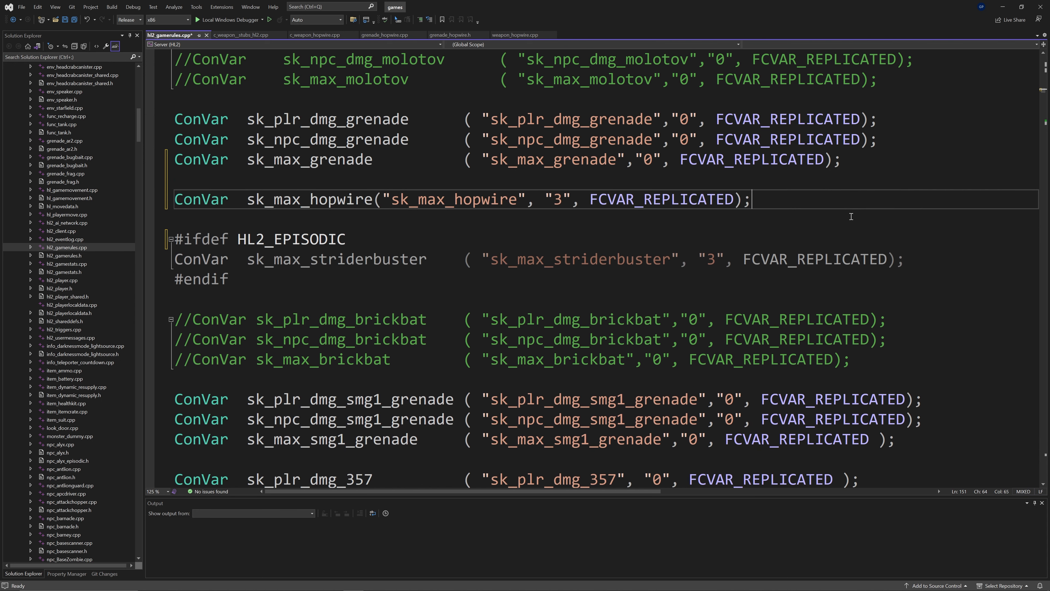
key(ctrl+s)
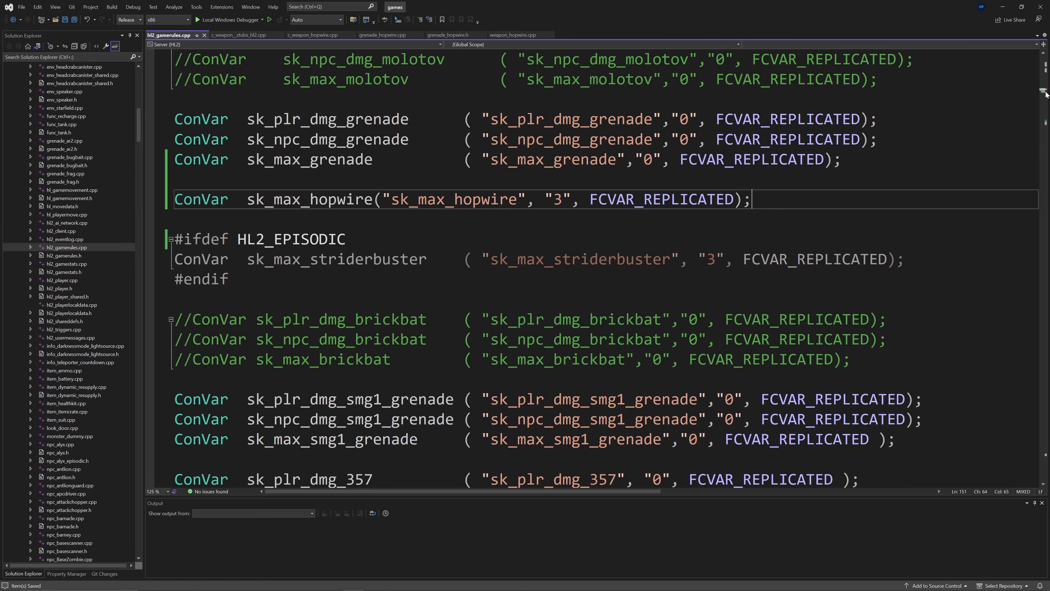
Relocate the Hopwire AddAmmoType line in GetAmmoDef above #ifdef HL2_EPISODIC.
scroll(down, 3)
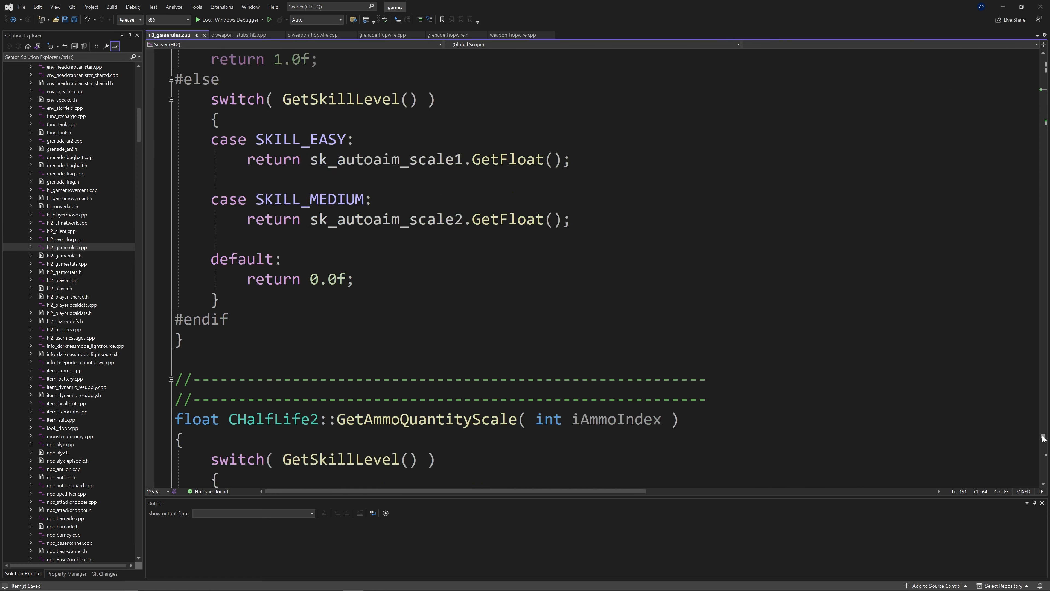
scroll(down, 3)
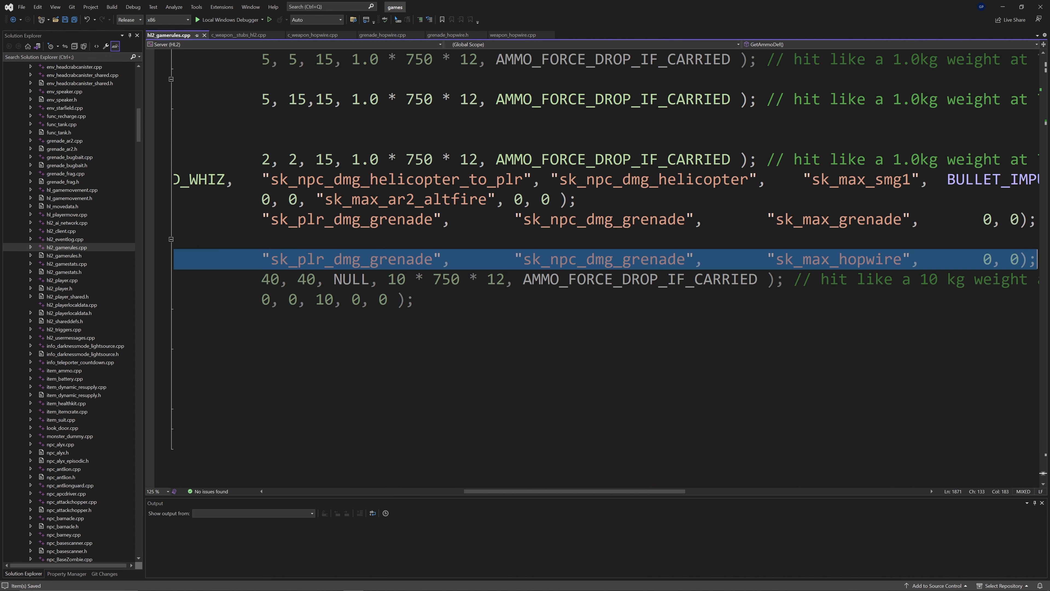
scroll(right, 3)
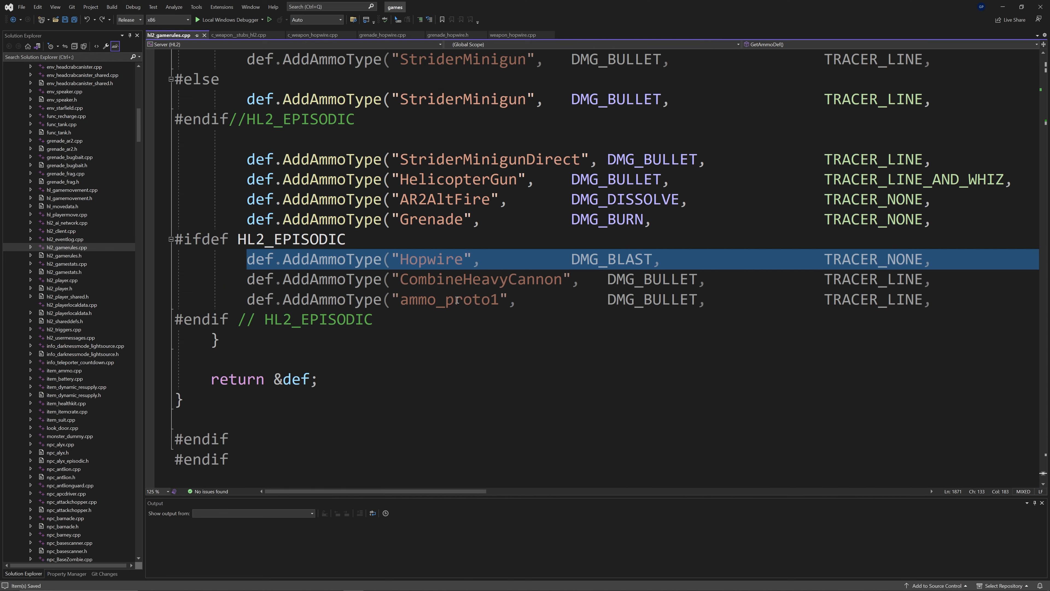
key(Delete)
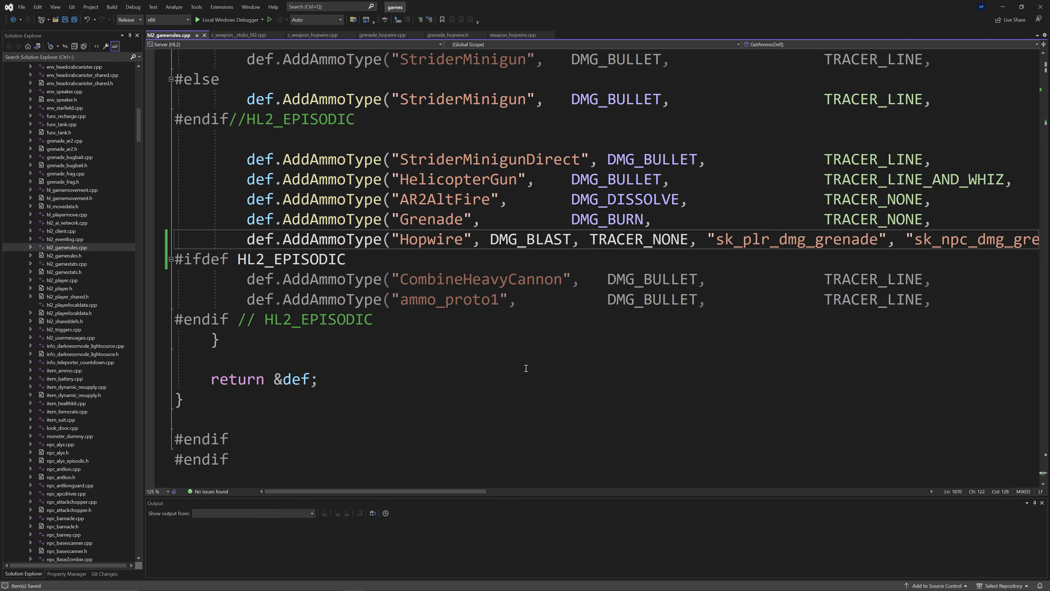
scroll(right, 3)
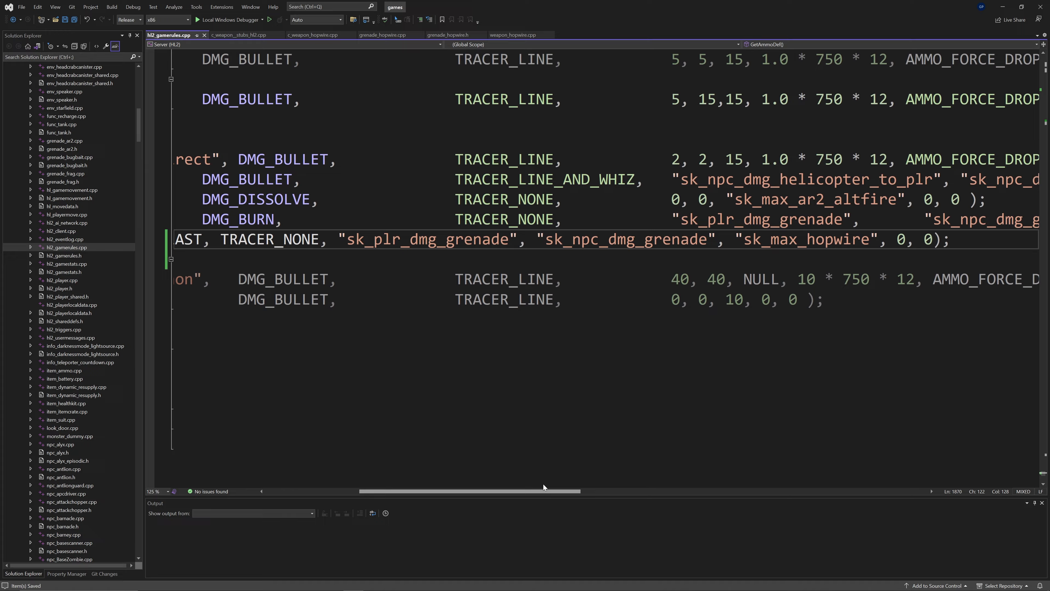
scroll(right, 3)
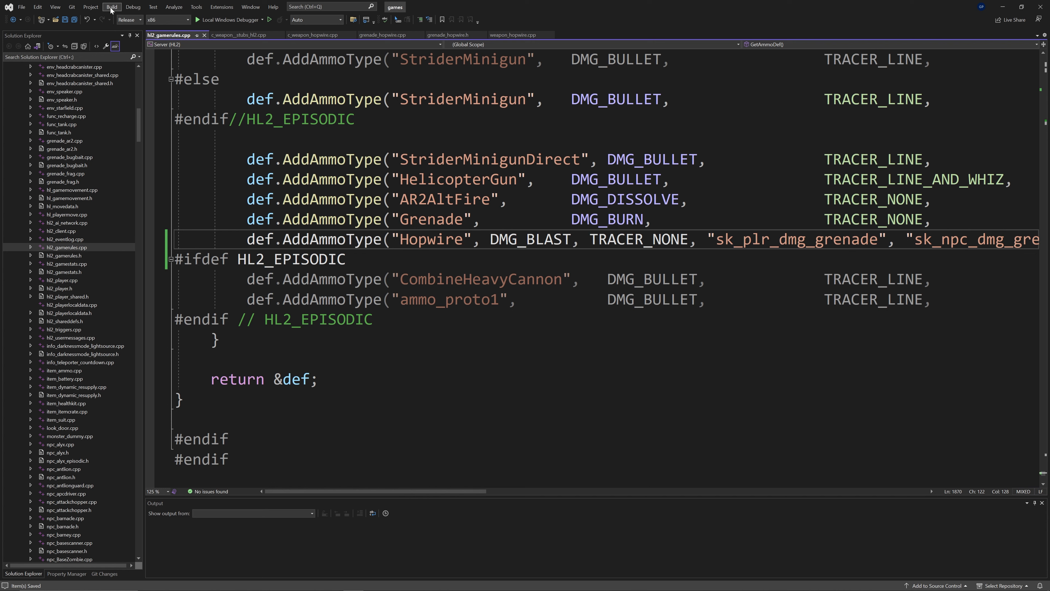
Replace the episodic sk_max_hopwire declaration with an unconditional FCVAR_REPLICATED ConVar defaulting to 3.
click(111, 7)
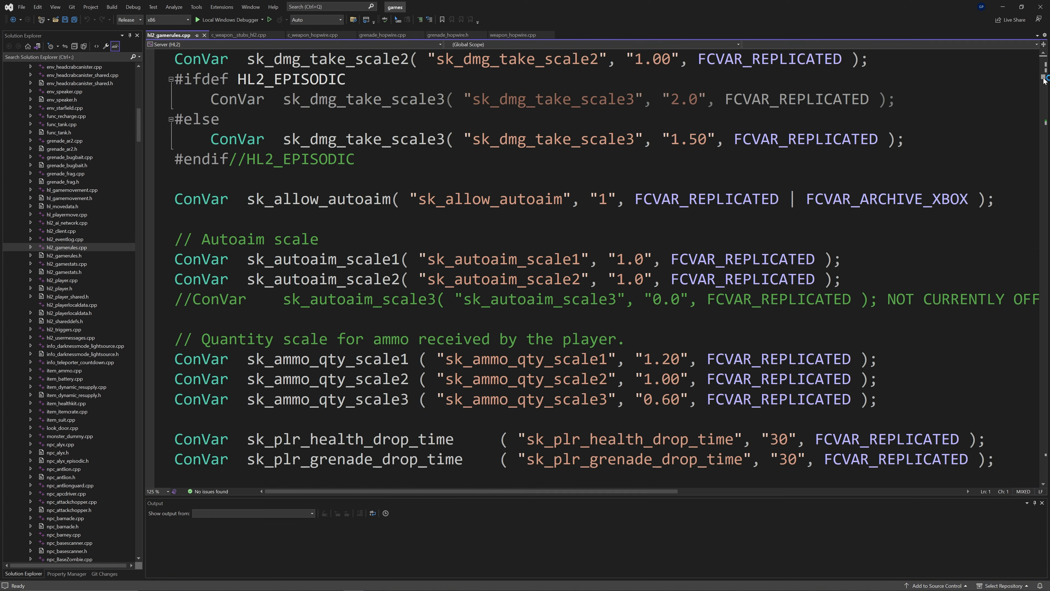
scroll(down, 3)
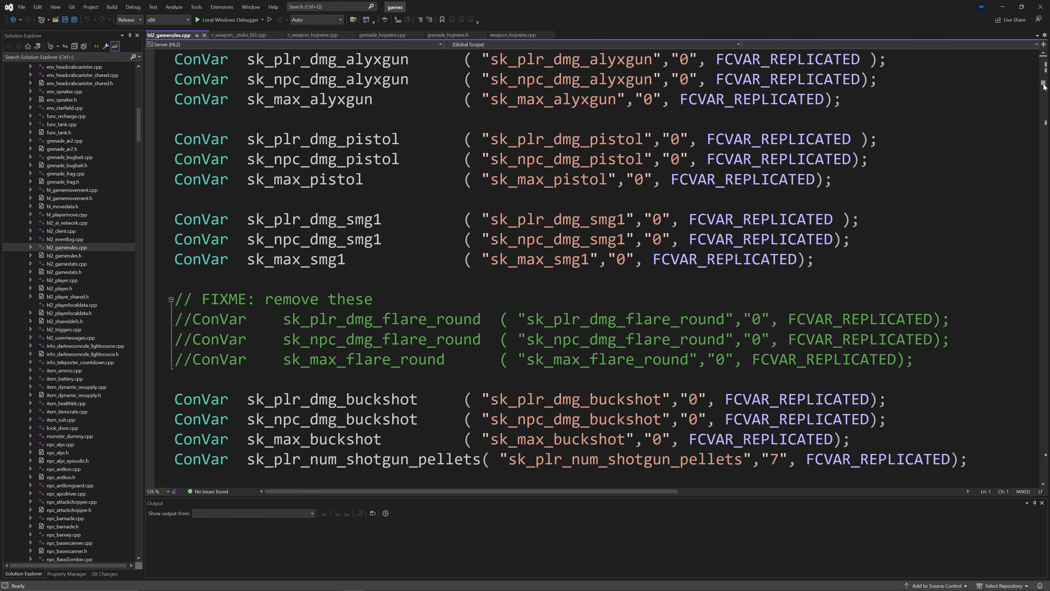
scroll(down, 3)
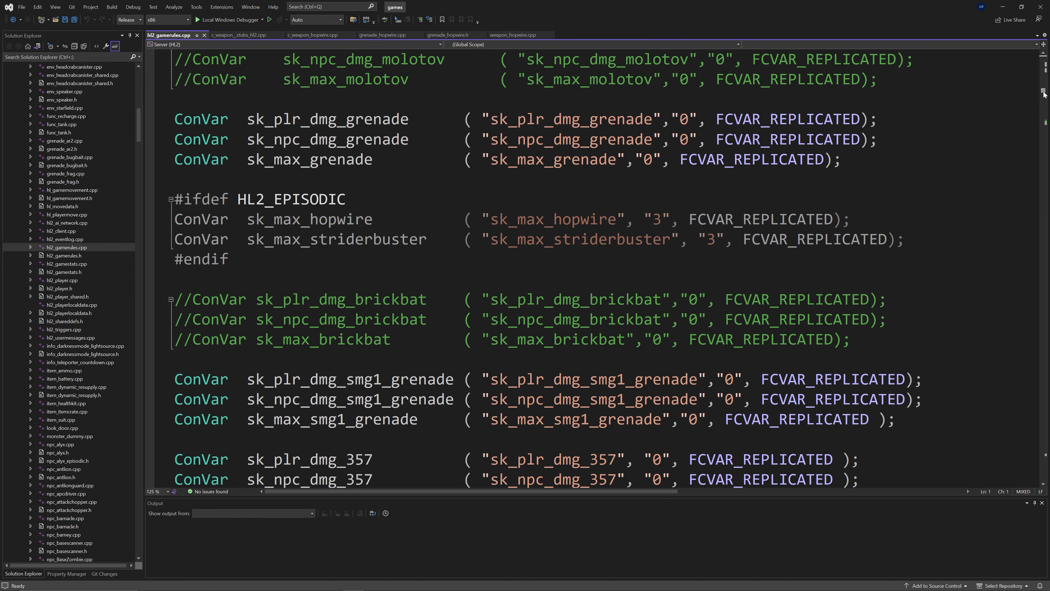
drag(237, 199, 850, 219)
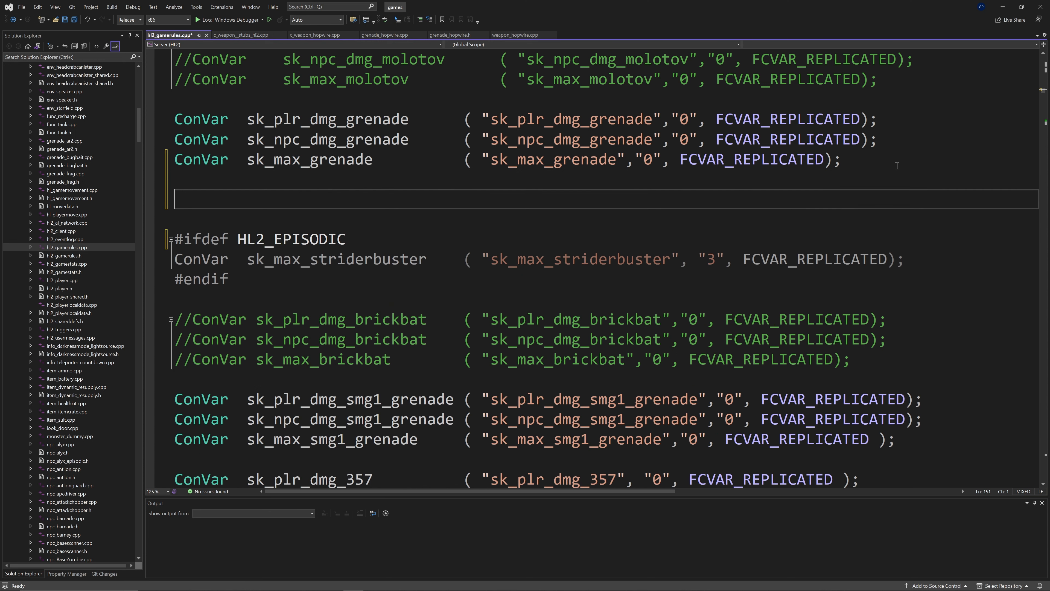
text(ConVar  sk_max_hopwire("sk_max_hopwire", "3", FCVAR_REPLICATED);)
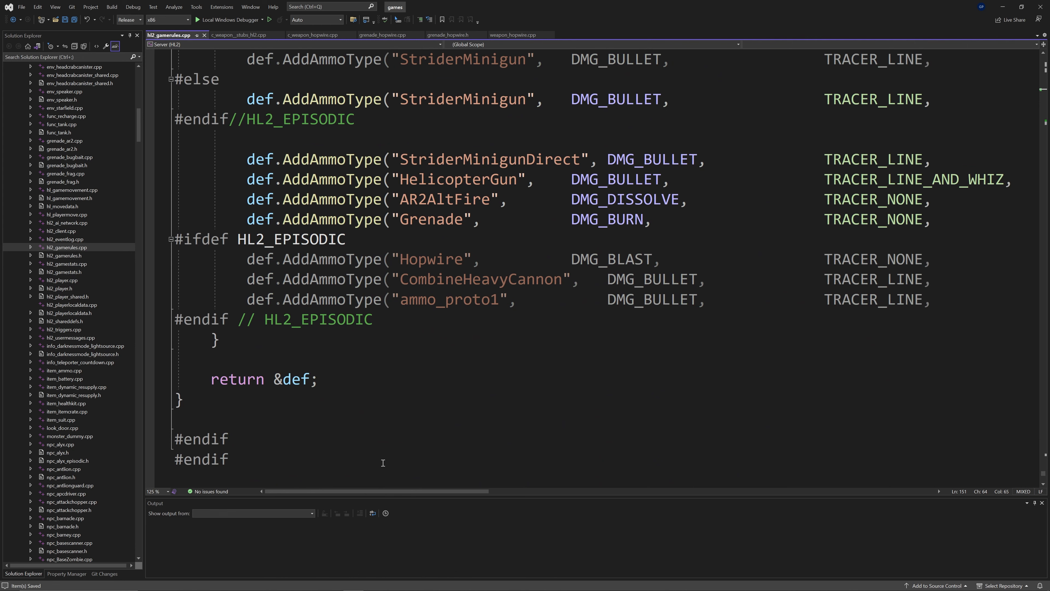
scroll(right, 3)
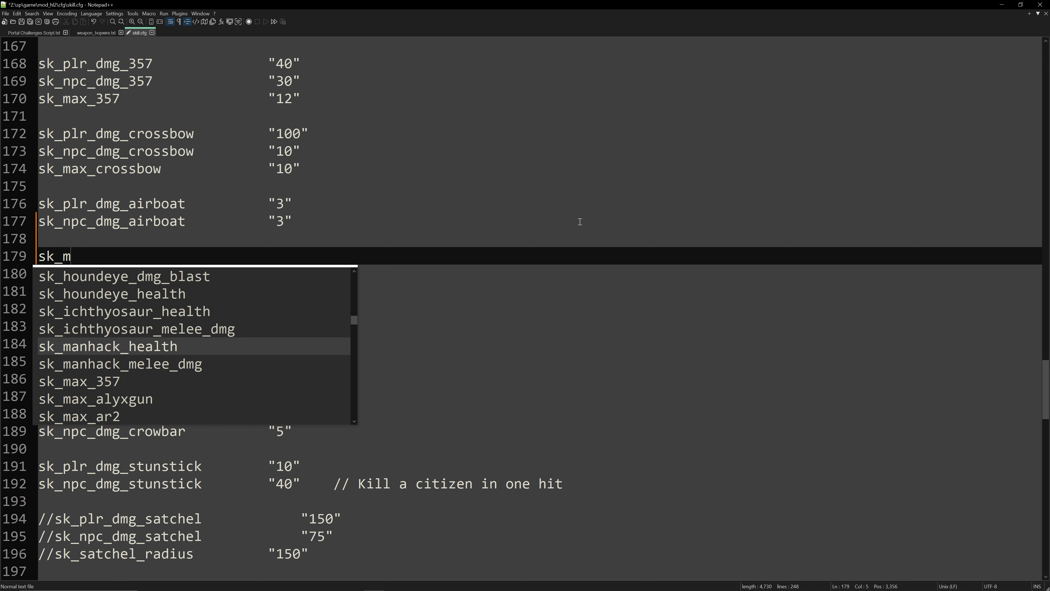
Add sk_max_hopwire "3" to skill.cfg after the airboat entries.
text(ax_hopwir)
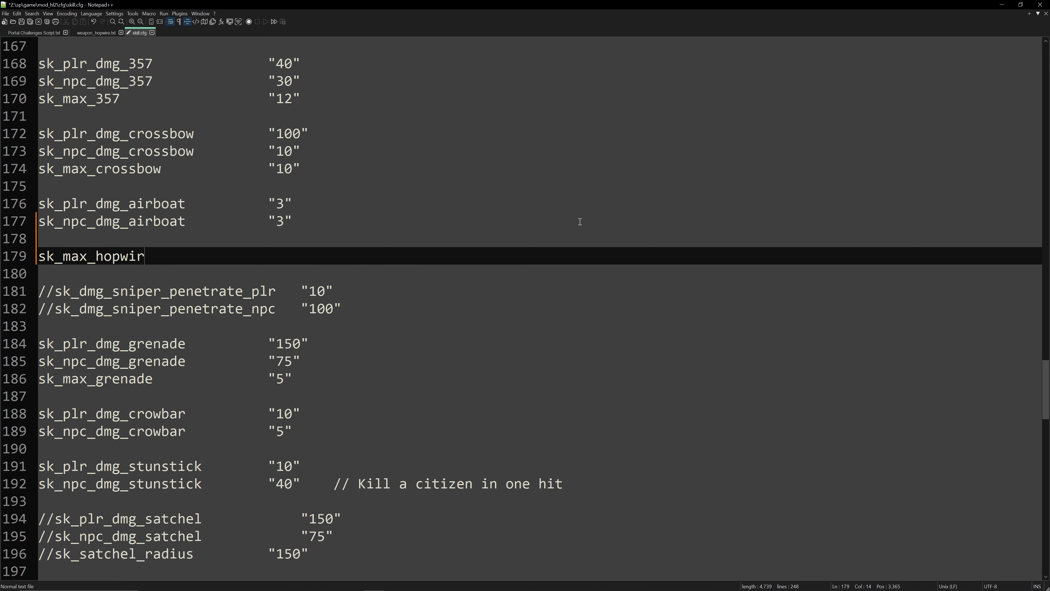
text(e)
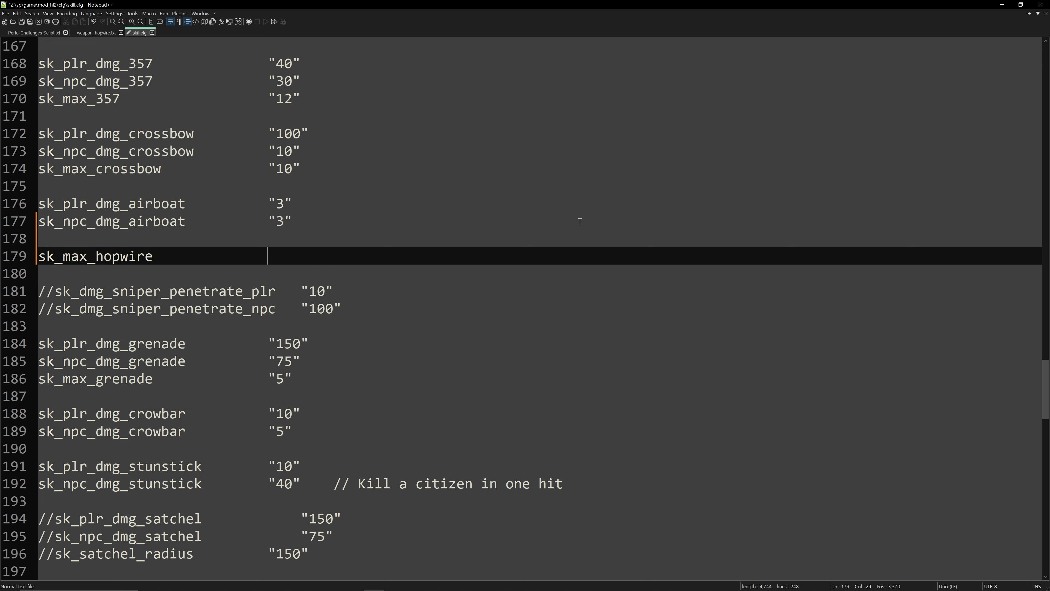
text("3")
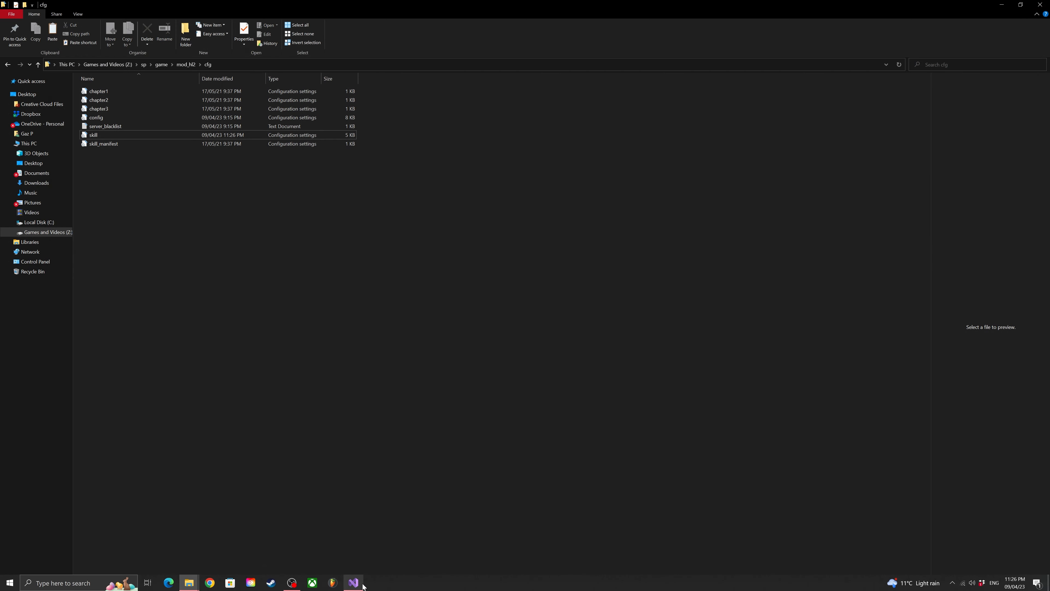
click(354, 582)
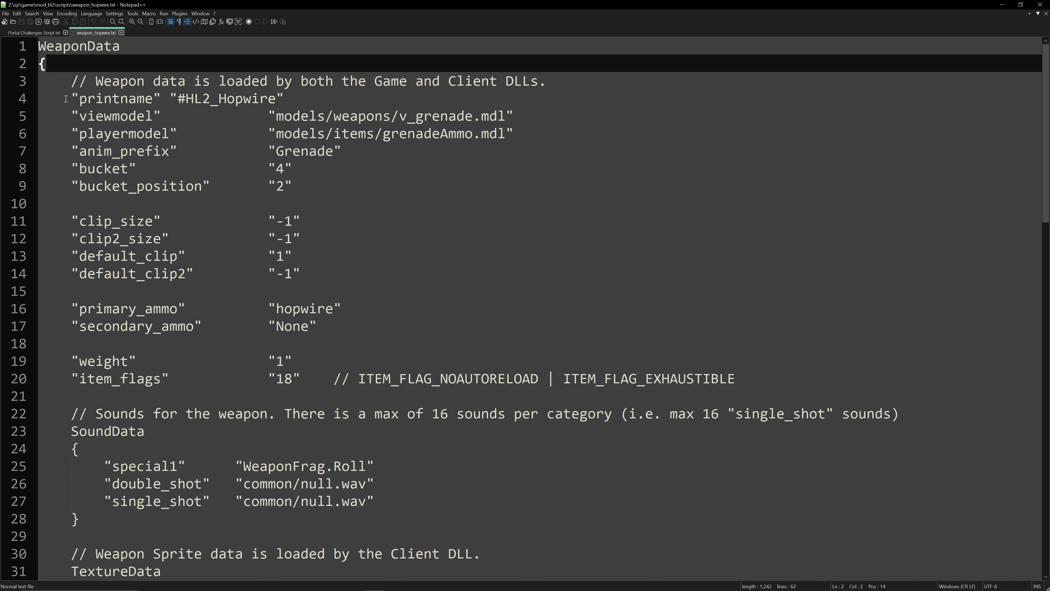
mouse_move(125, 99)
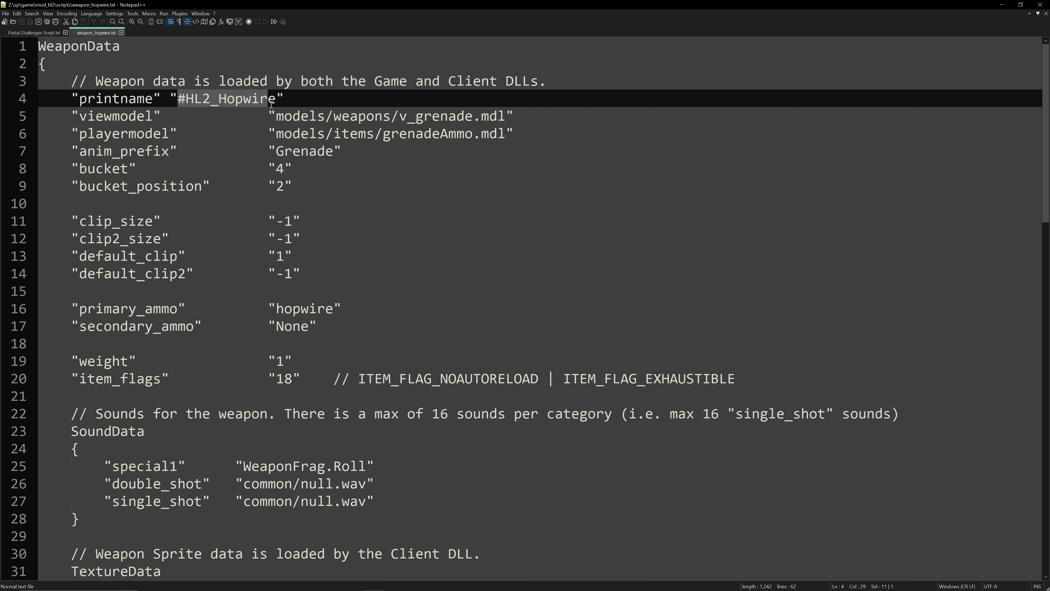
click(128, 115)
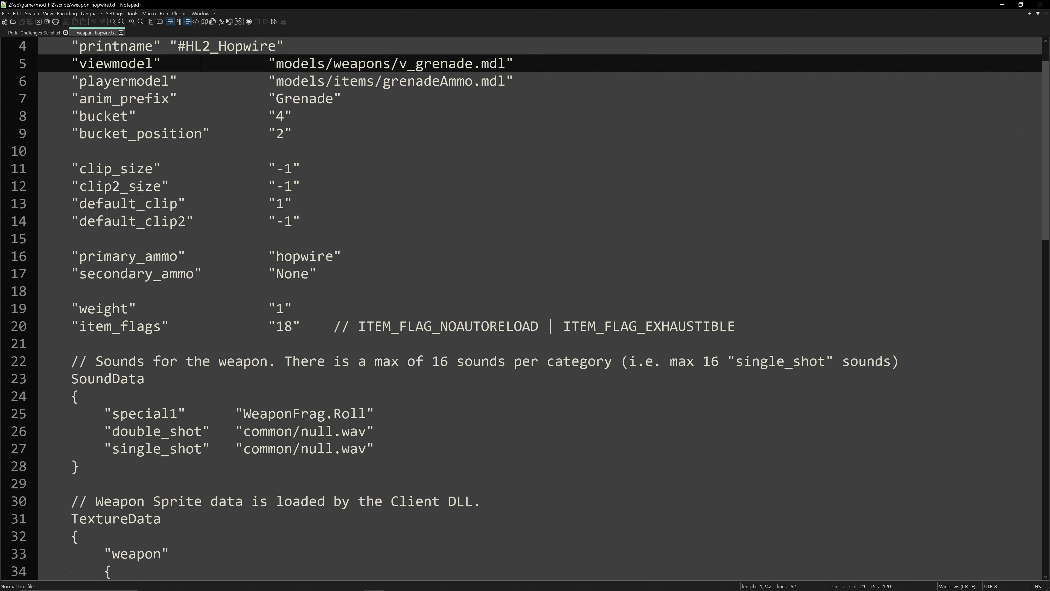
scroll(down, 3)
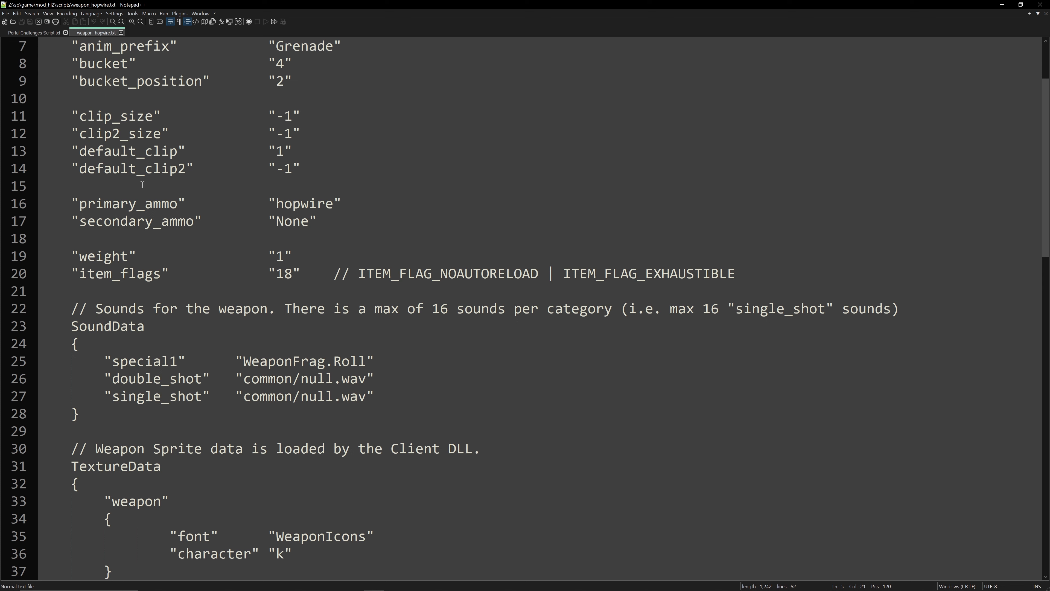
mouse_move(165, 221)
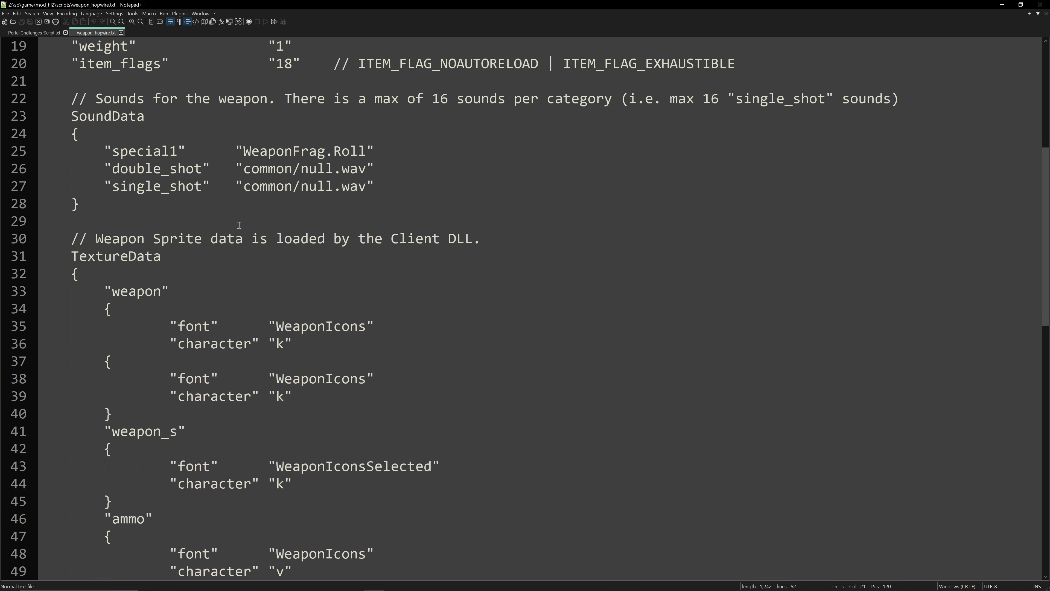
scroll(down, 3)
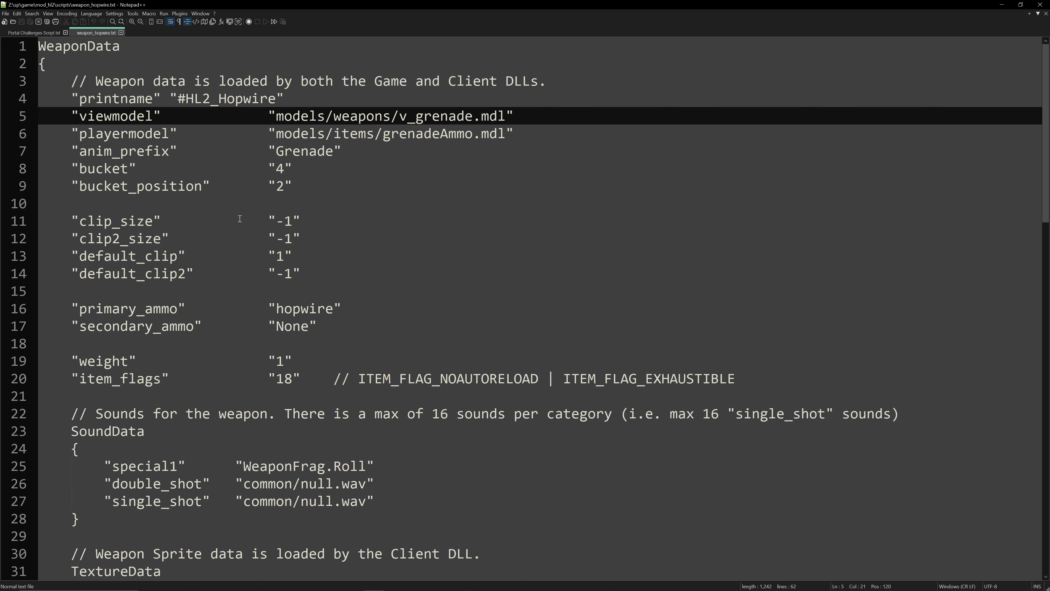
mouse_move(872, 24)
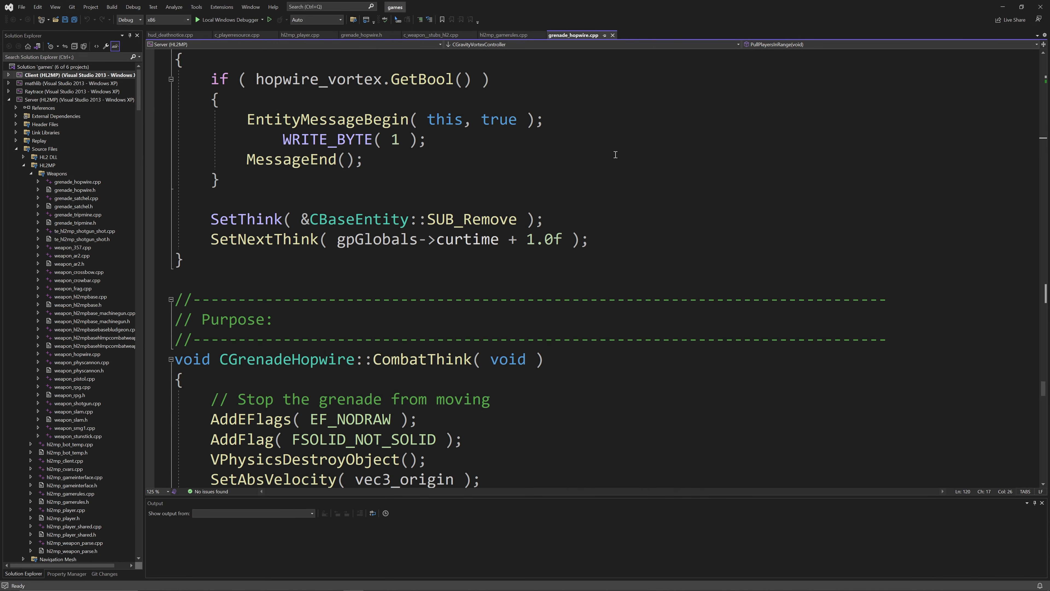
mouse_move(255, 88)
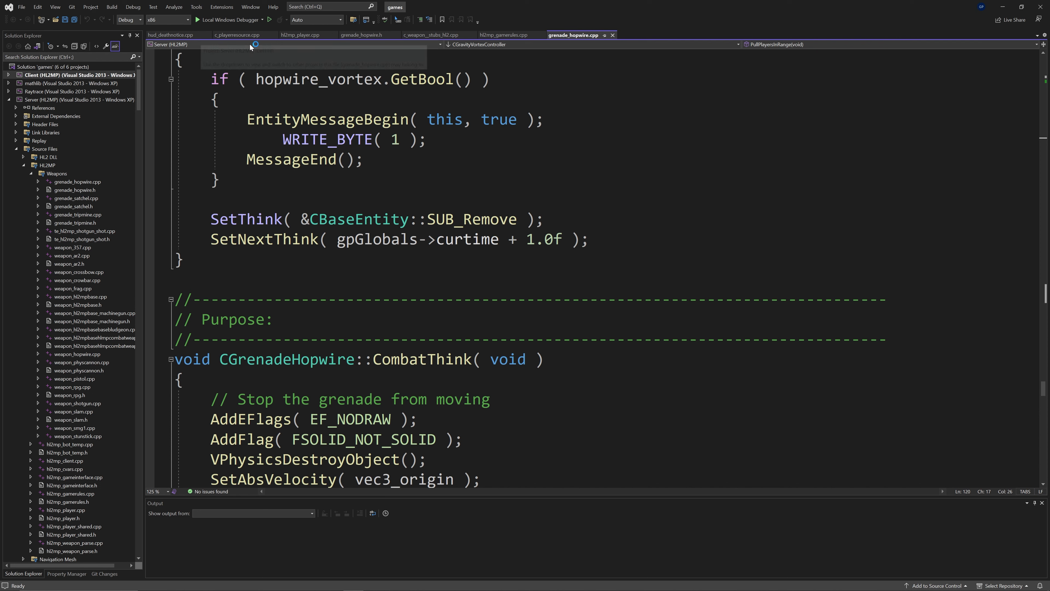
View grenade_hopwire.h, then hl2mp_gamerules.cpp at the shared GetAmmoDef definitions.
click(361, 34)
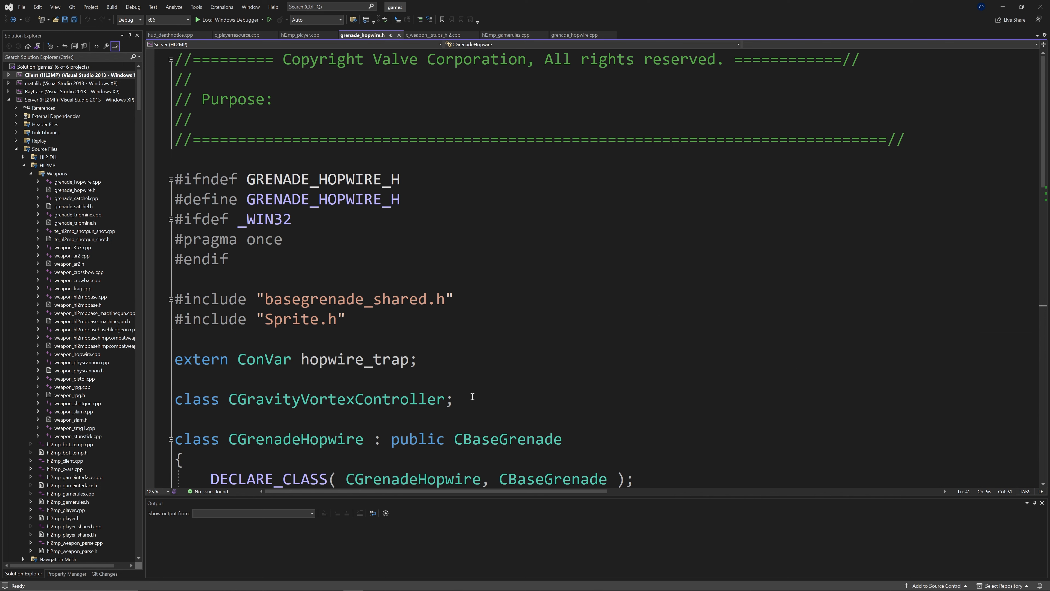
click(505, 34)
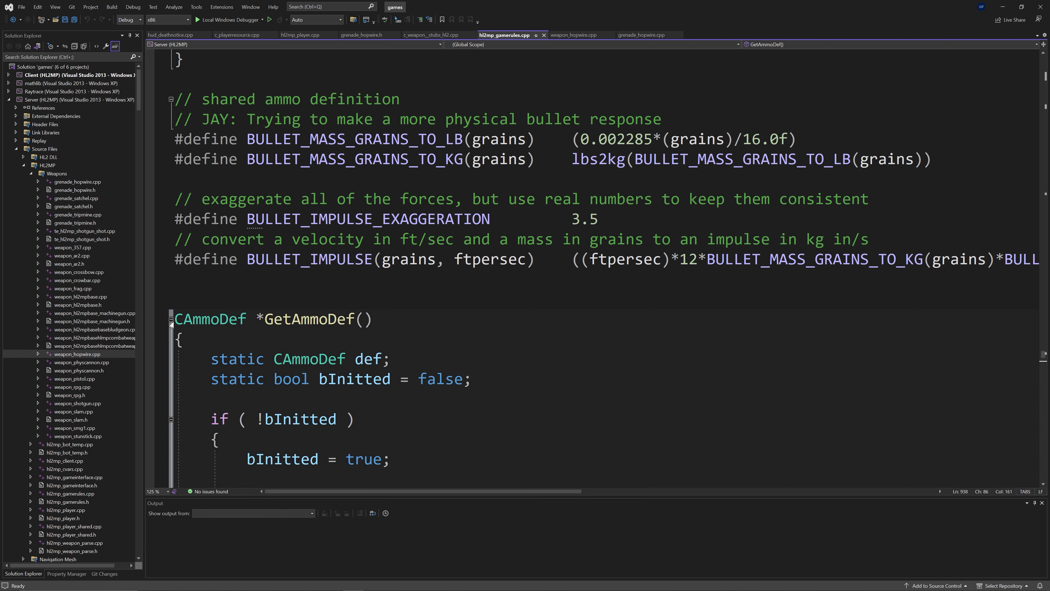
Review the Hopwire AddAmmoType line in GetAmmoDef, then return to grenade_hopwire.cpp.
scroll(down, 3)
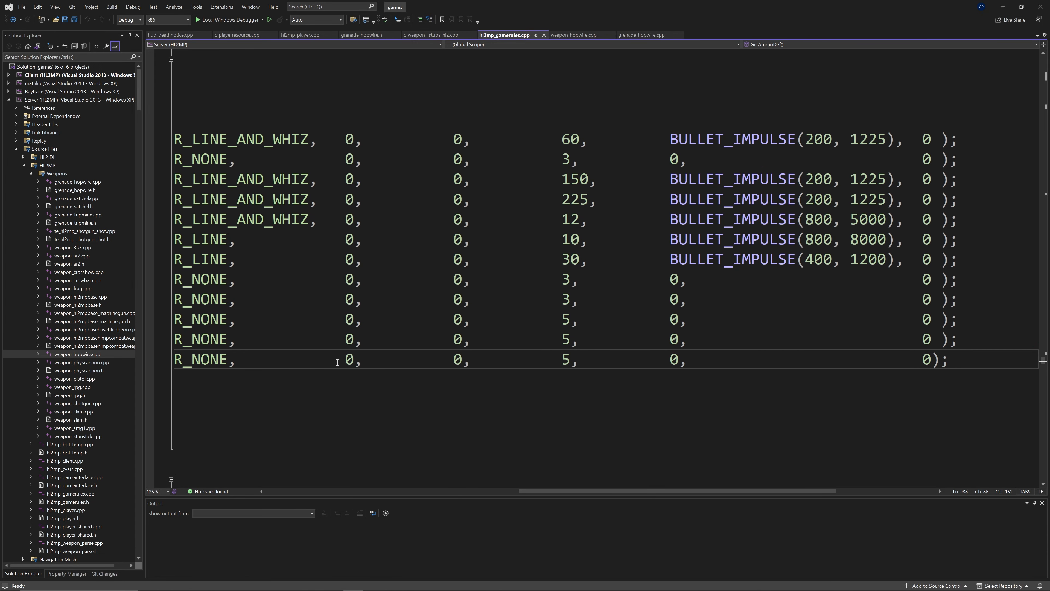
double_click(456, 360)
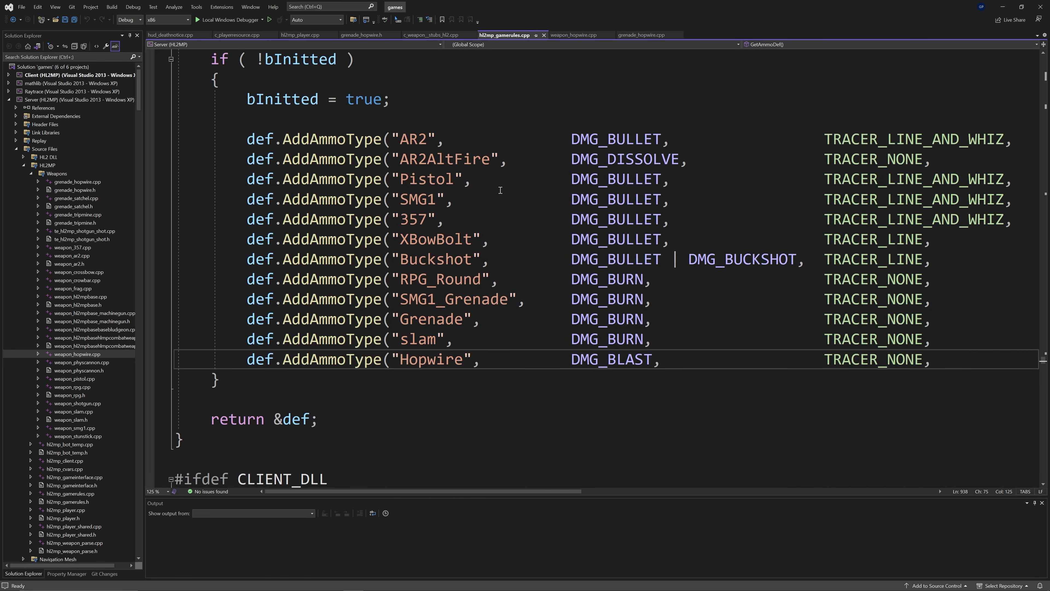
mouse_move(643, 34)
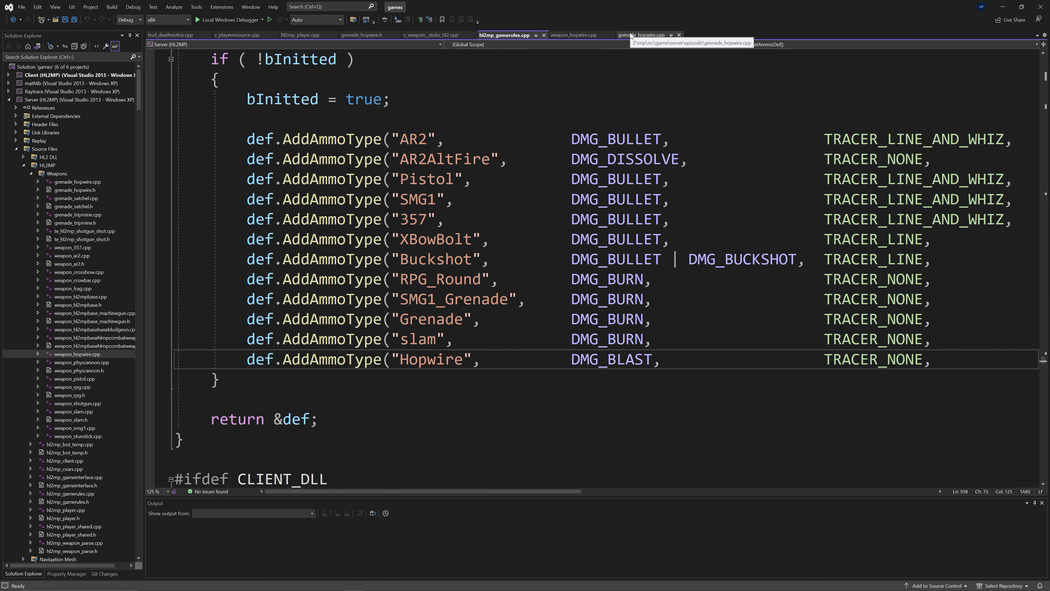
click(643, 34)
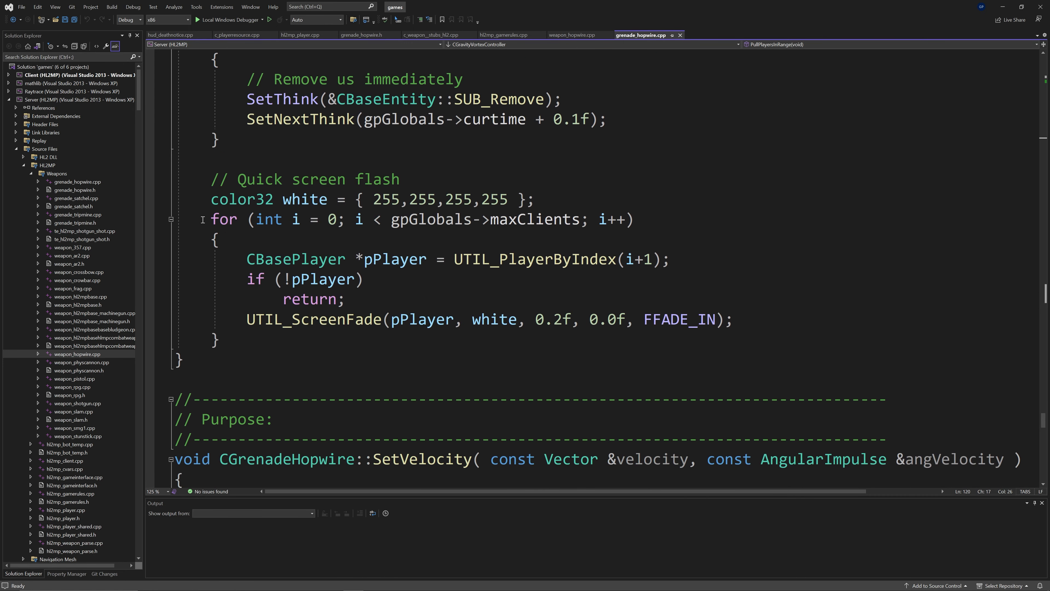
drag(211, 178, 221, 340)
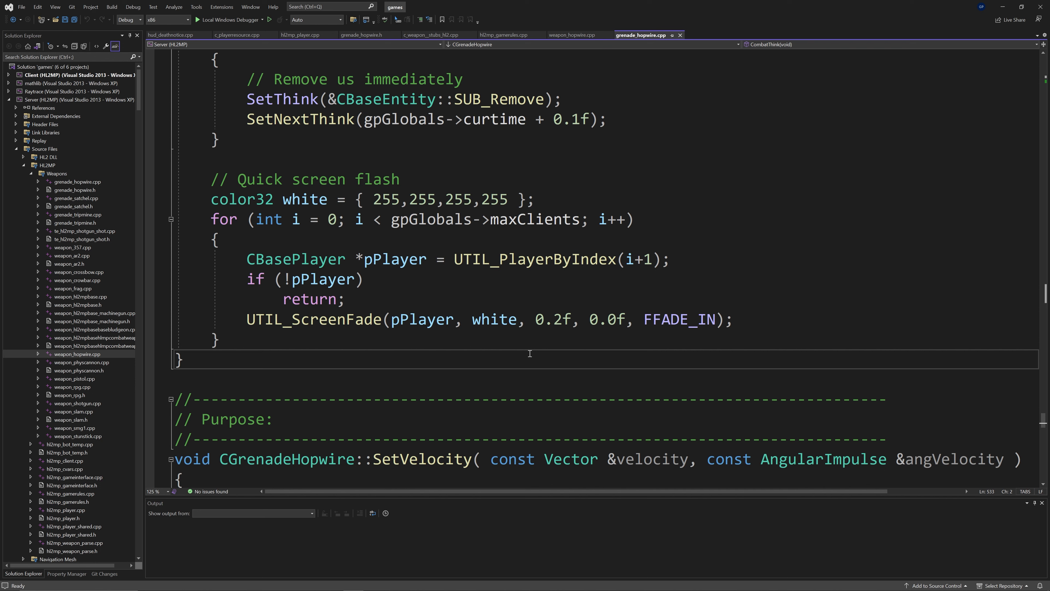
drag(184, 362, 291, 420)
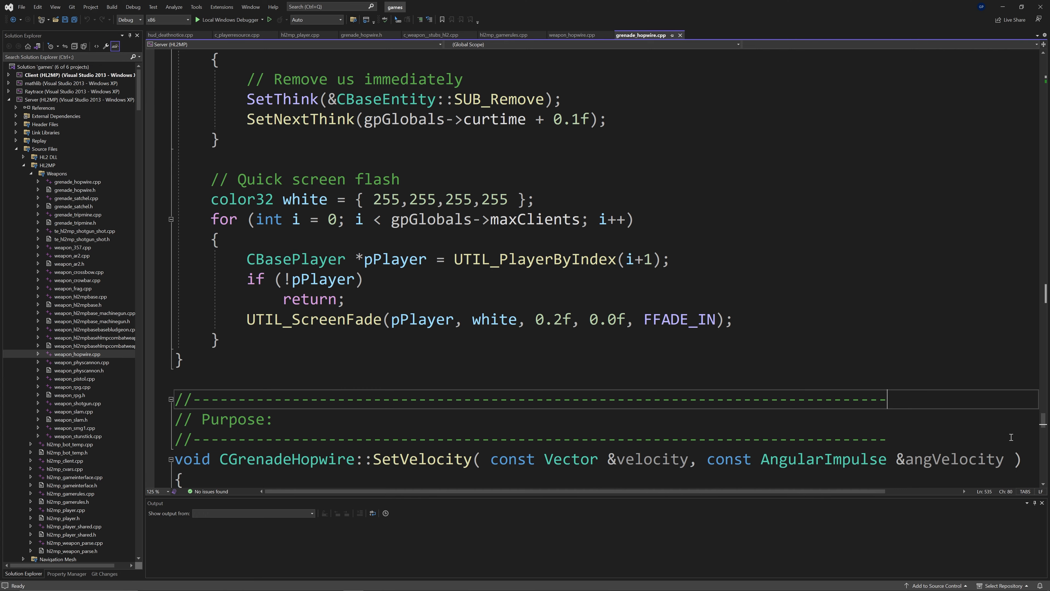
scroll(up, 3)
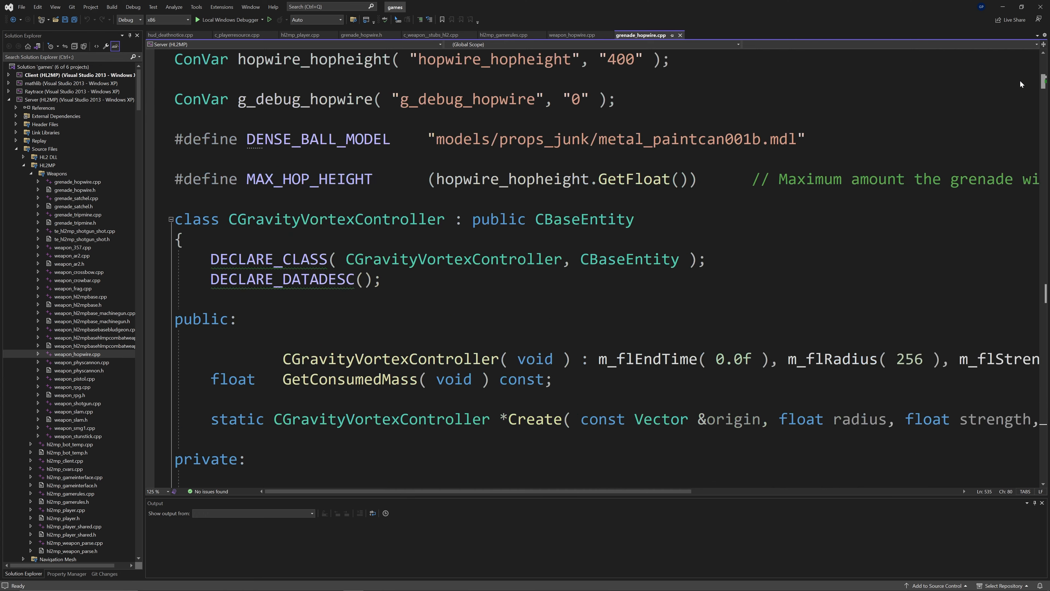
scroll(down, 3)
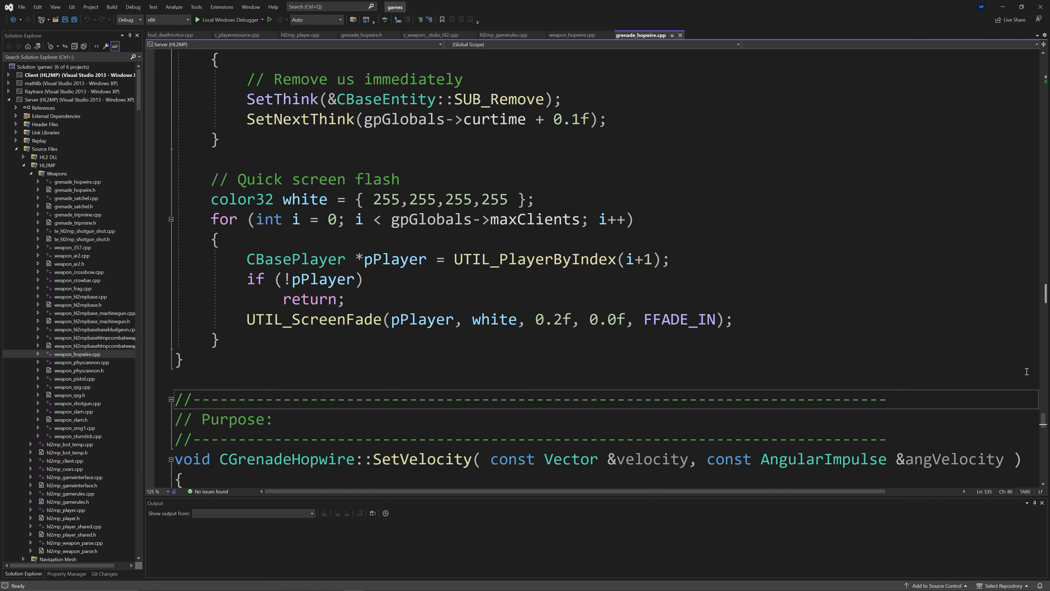
Scroll down to the PullPlayersInRange loop over all clients.
scroll(down, 3)
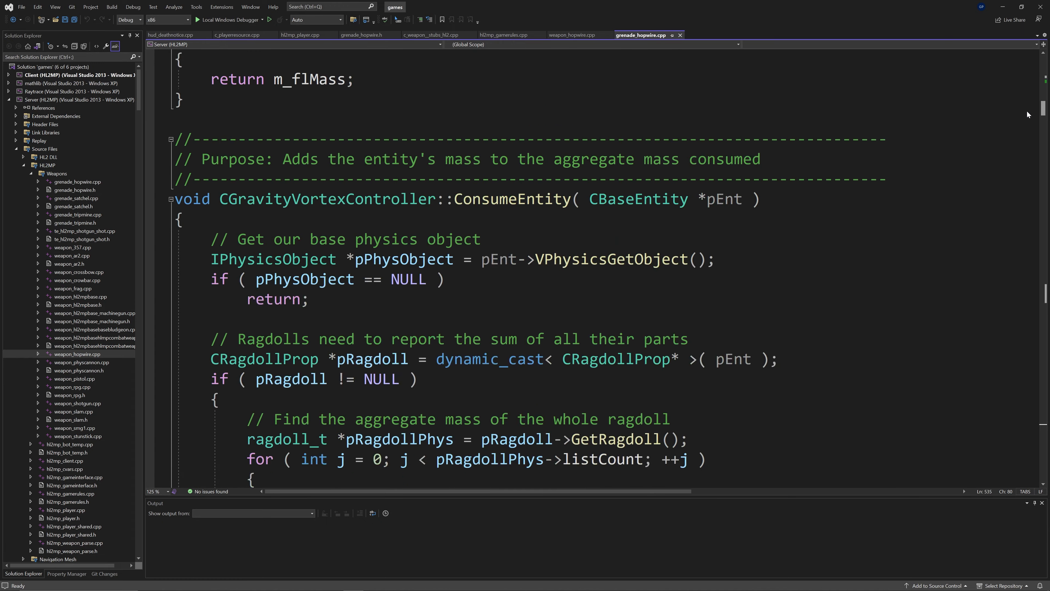
scroll(down, 3)
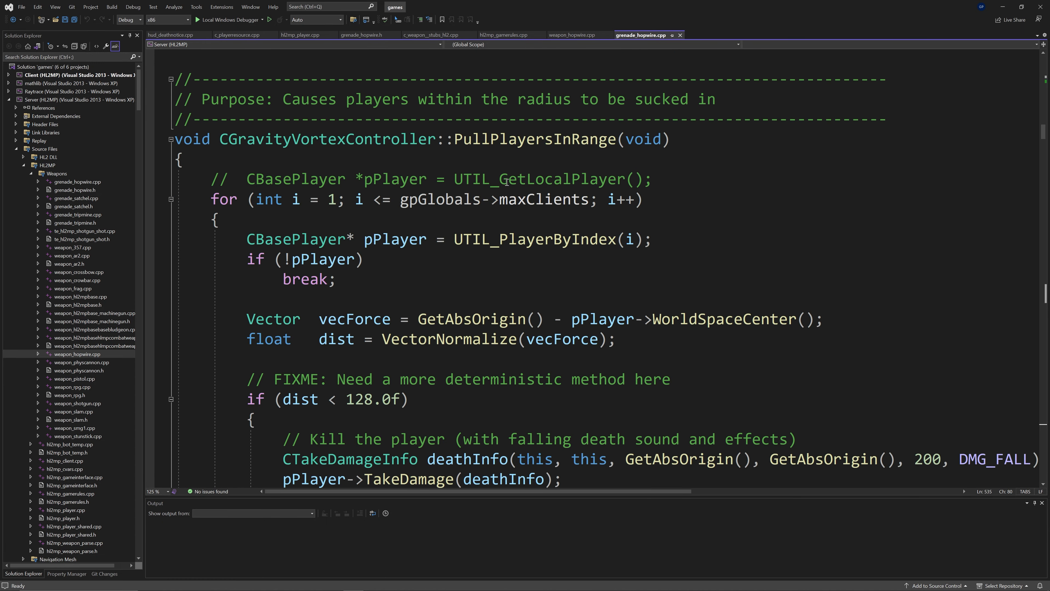
double_click(463, 179)
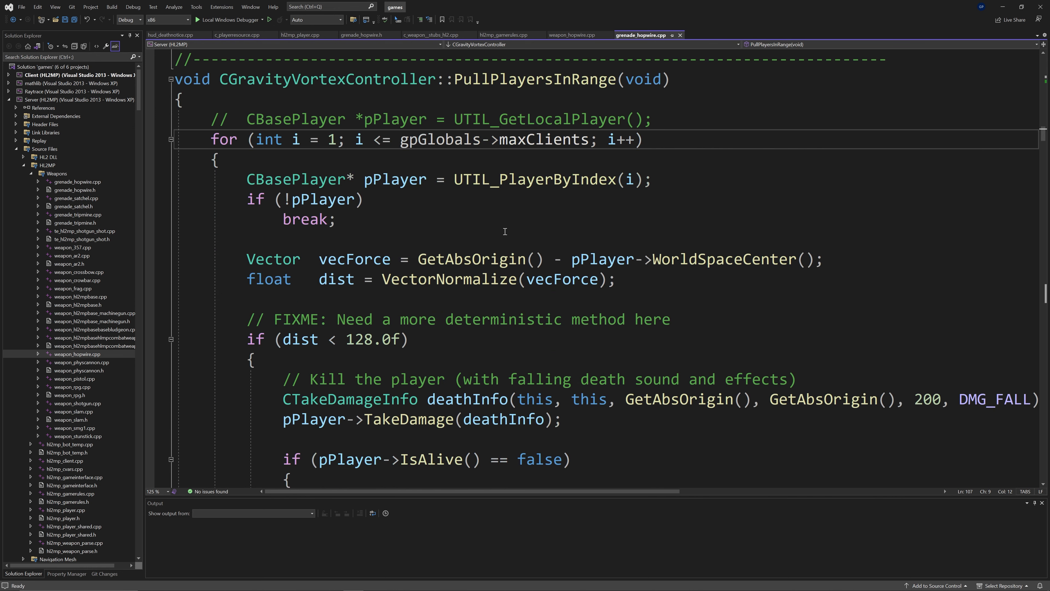
scroll(down, 3)
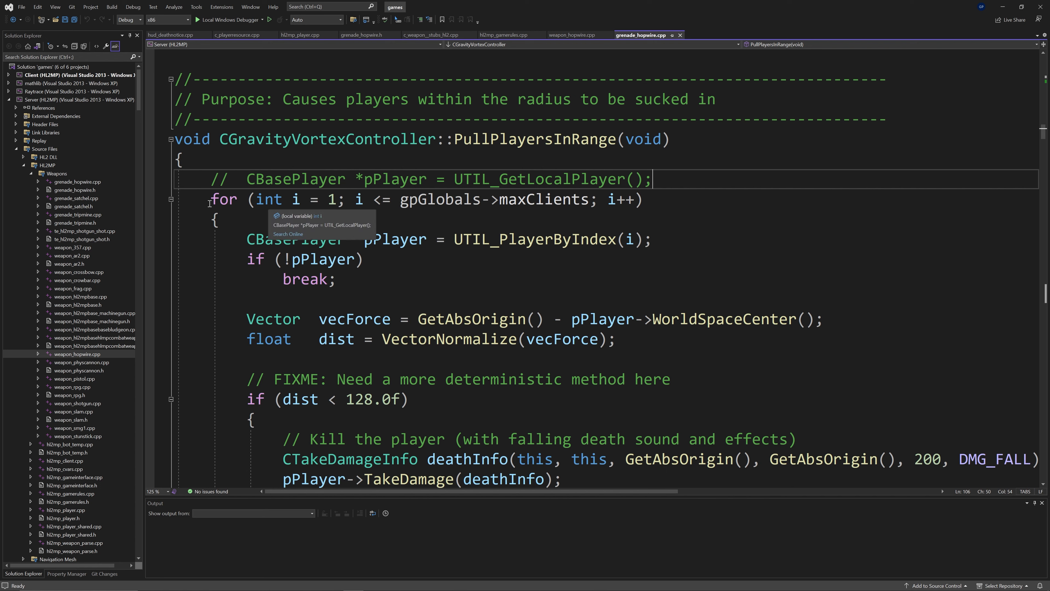
Collapse and re-expand the player pull loop and read through its body.
click(171, 198)
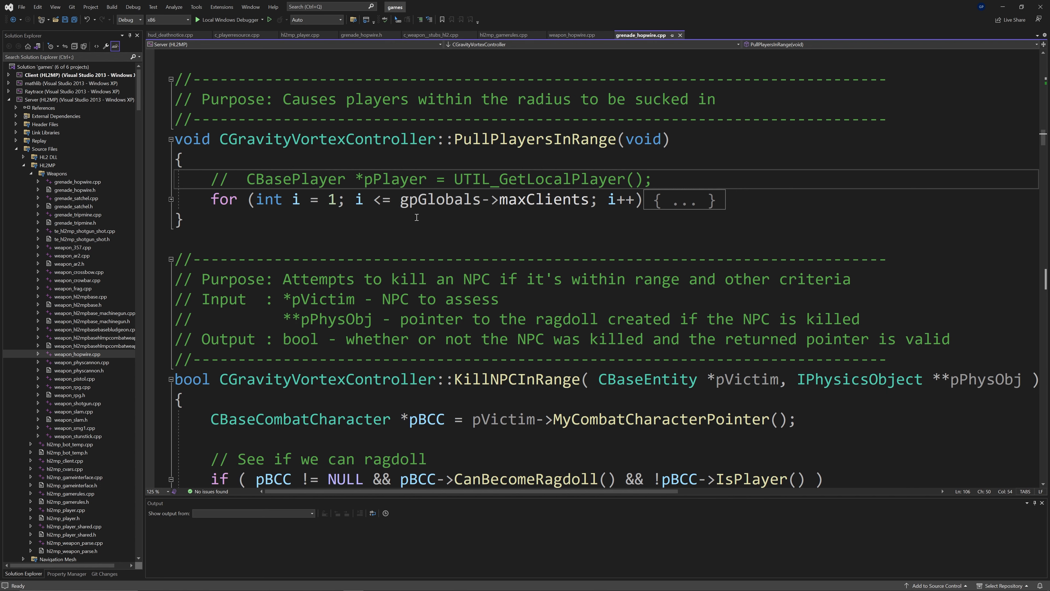
mouse_move(262, 206)
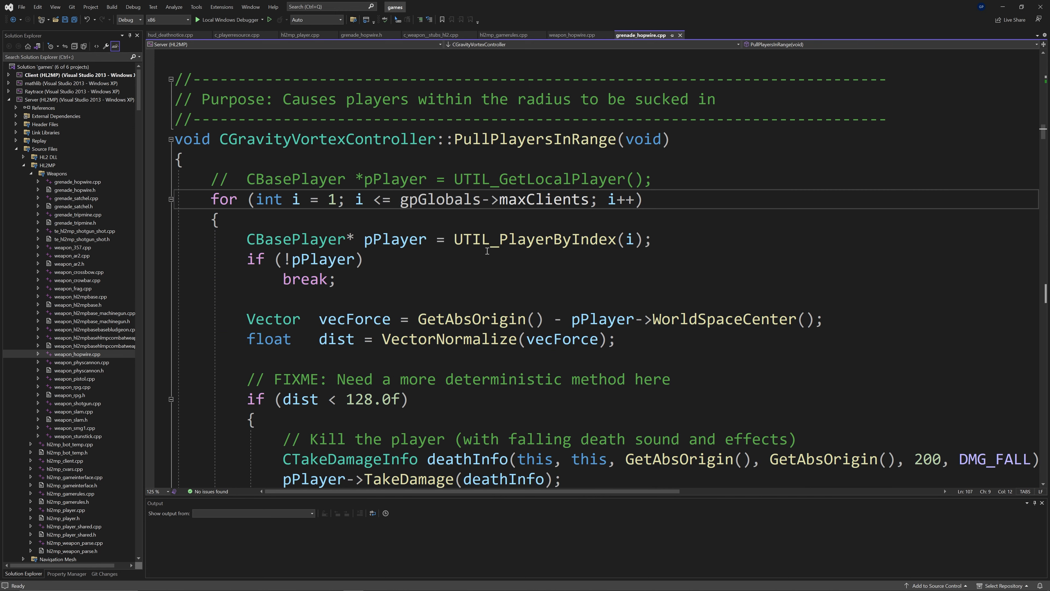
scroll(down, 3)
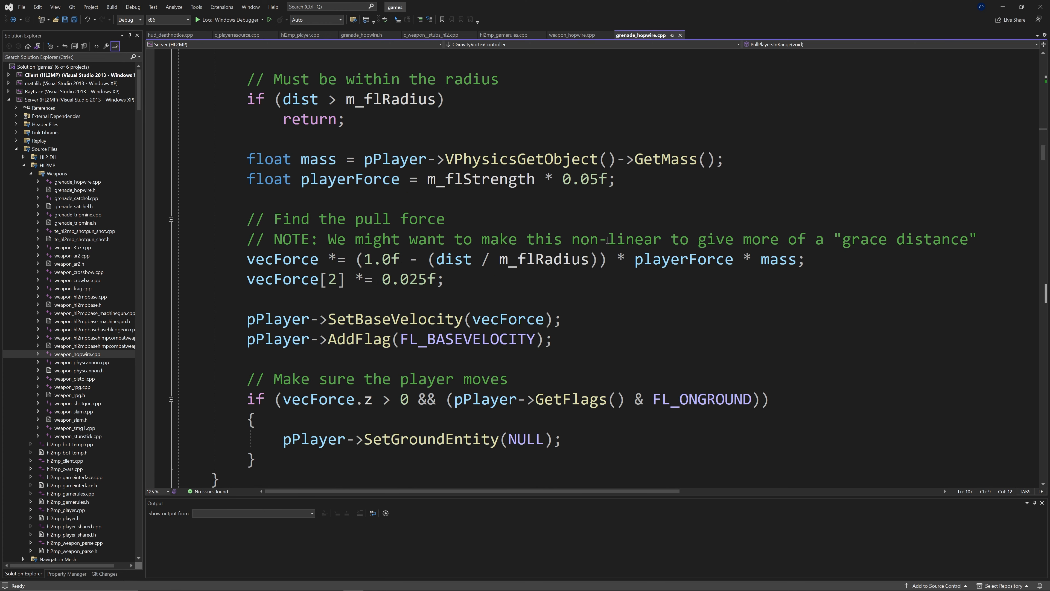
scroll(down, 3)
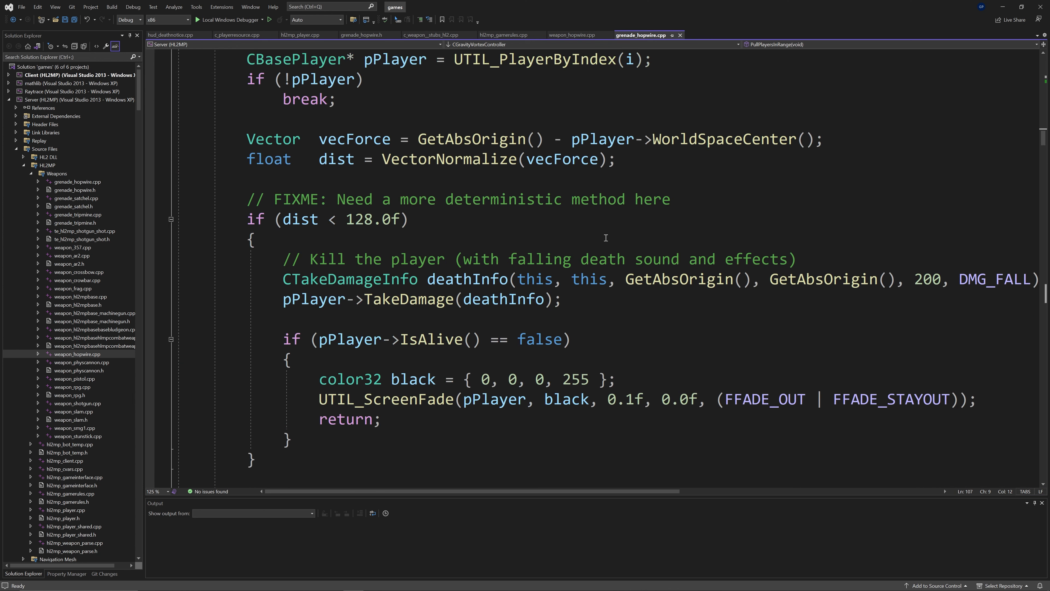
scroll(down, 3)
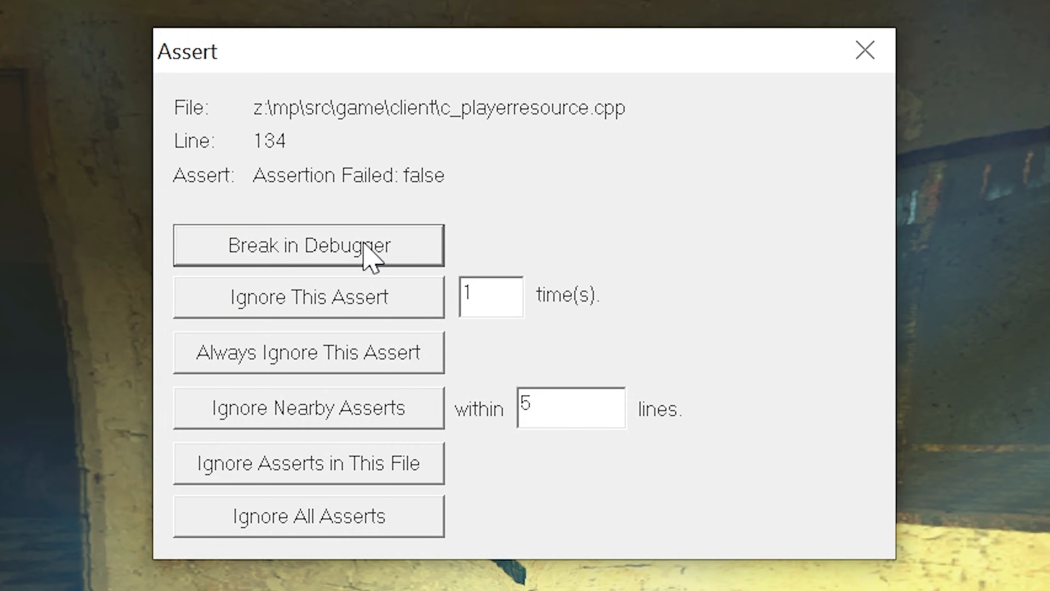
Break at the failed player-name assert and jump to the hud_deathnotice caller in the Call Stack.
click(308, 244)
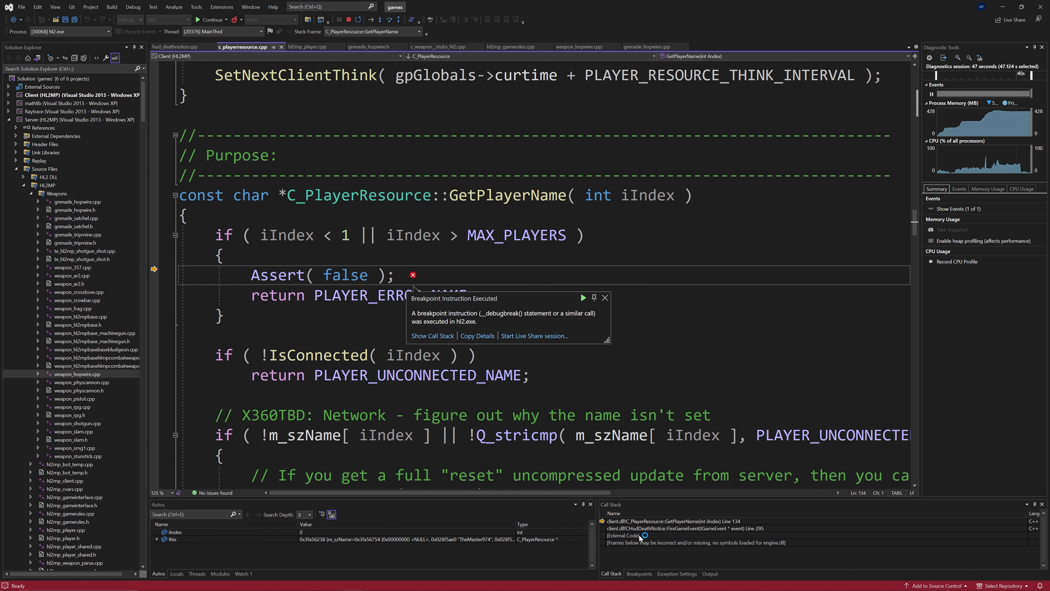
click(677, 528)
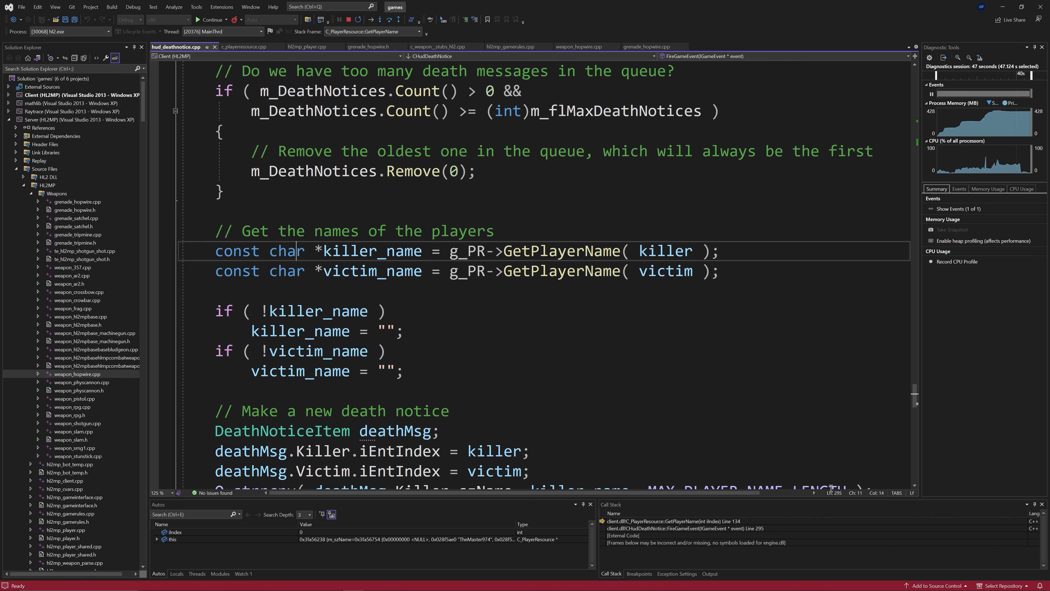
double_click(372, 250)
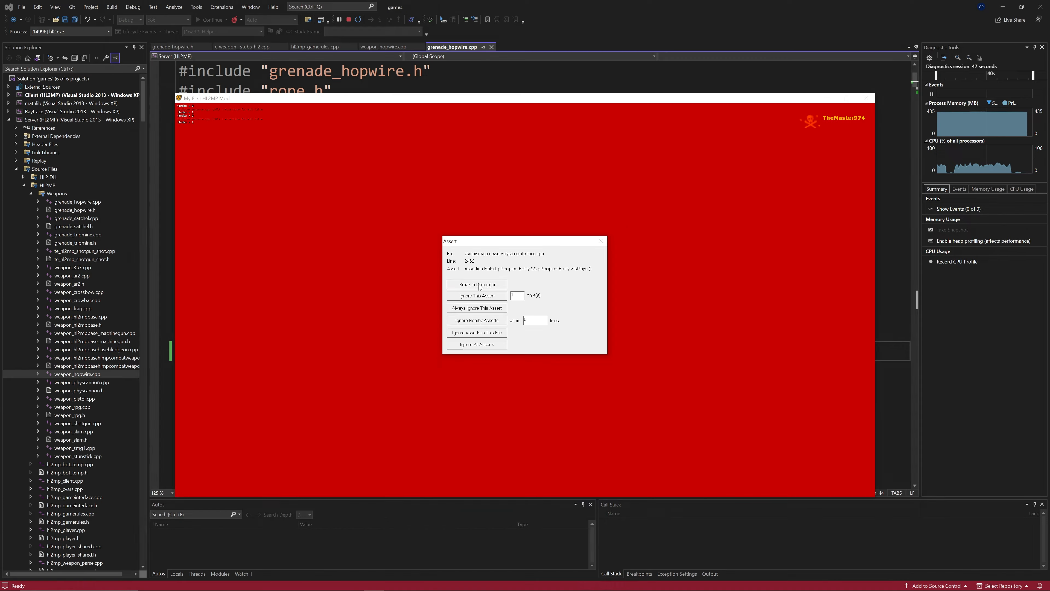
Break into the debugger at CheckTransmit's recipient-player assert in gameinterface.cpp.
click(477, 283)
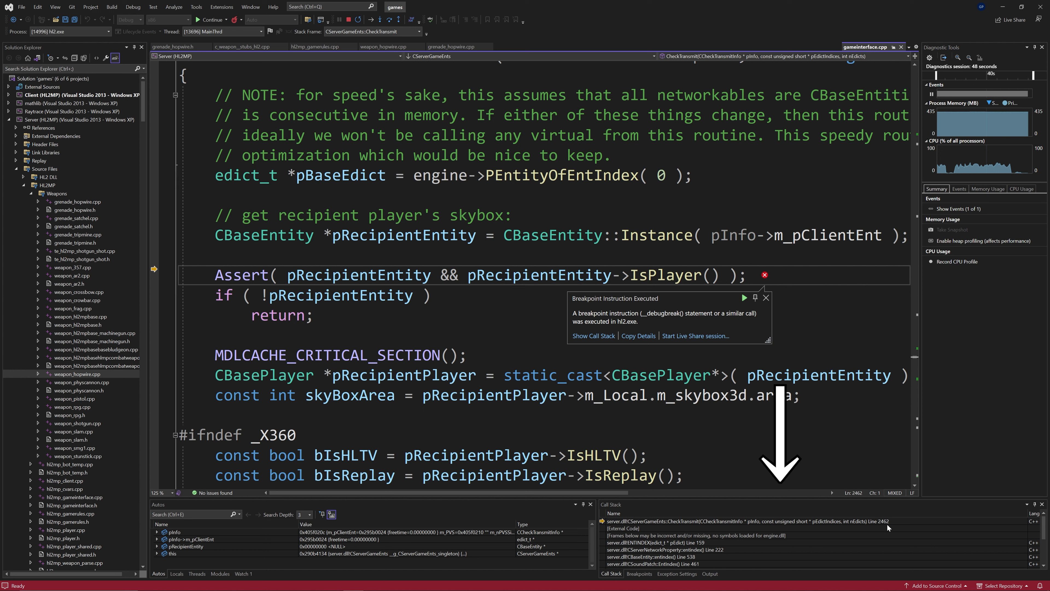
mouse_move(674, 526)
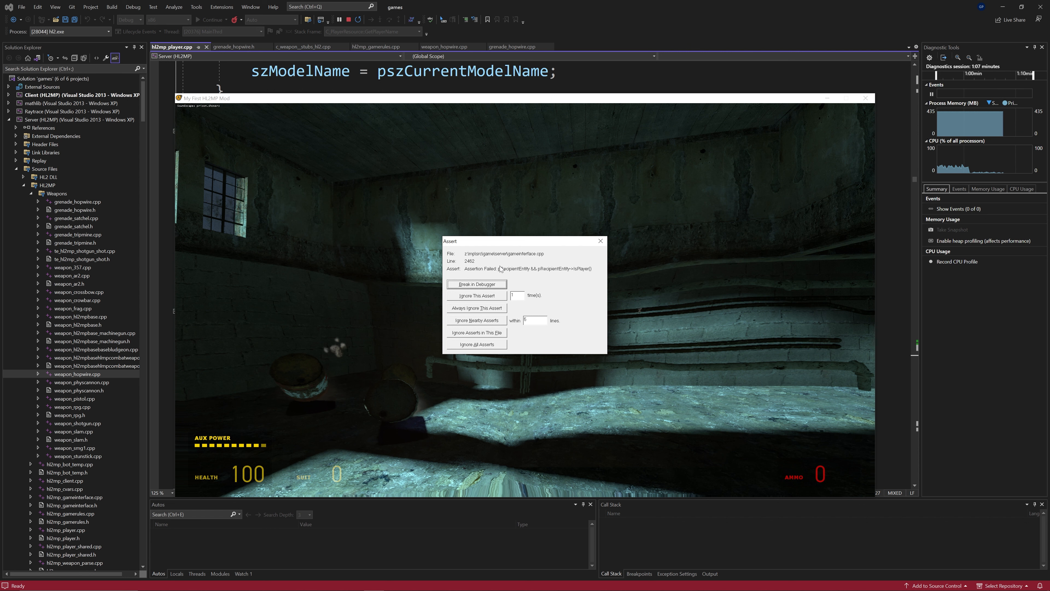
mouse_move(485, 331)
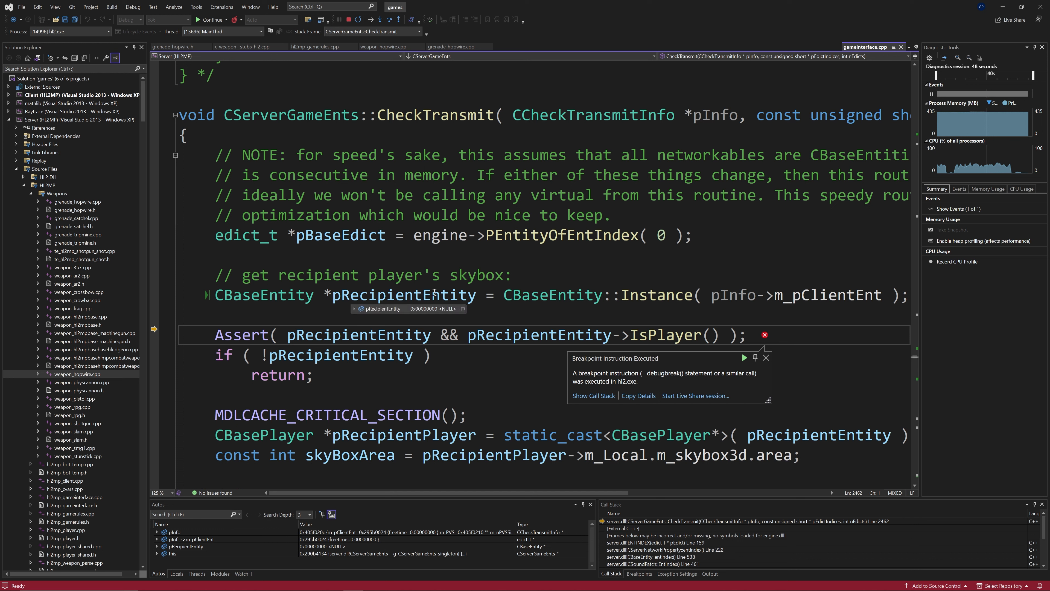
mouse_move(862, 295)
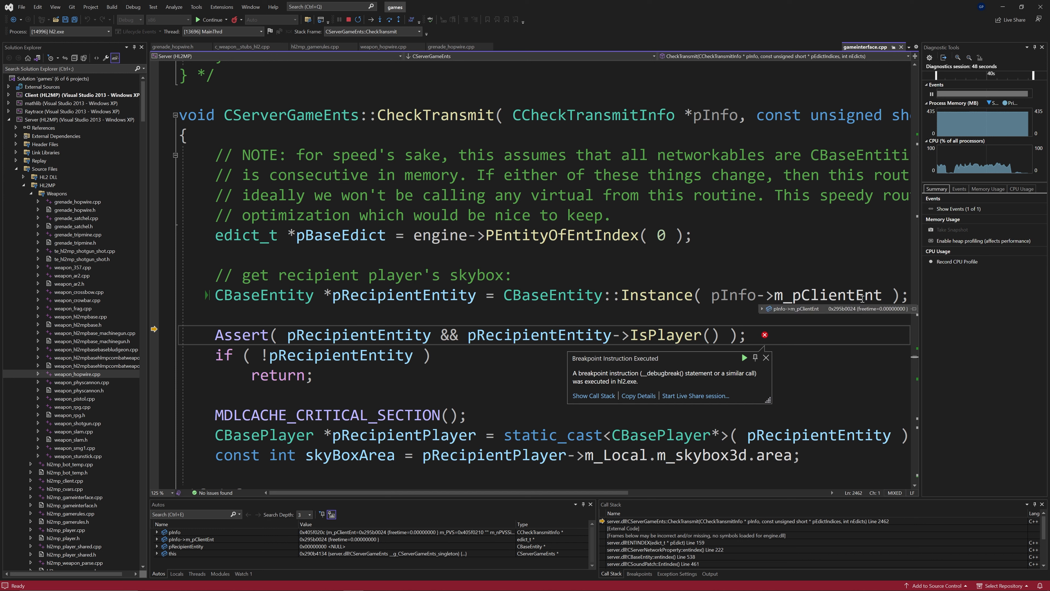